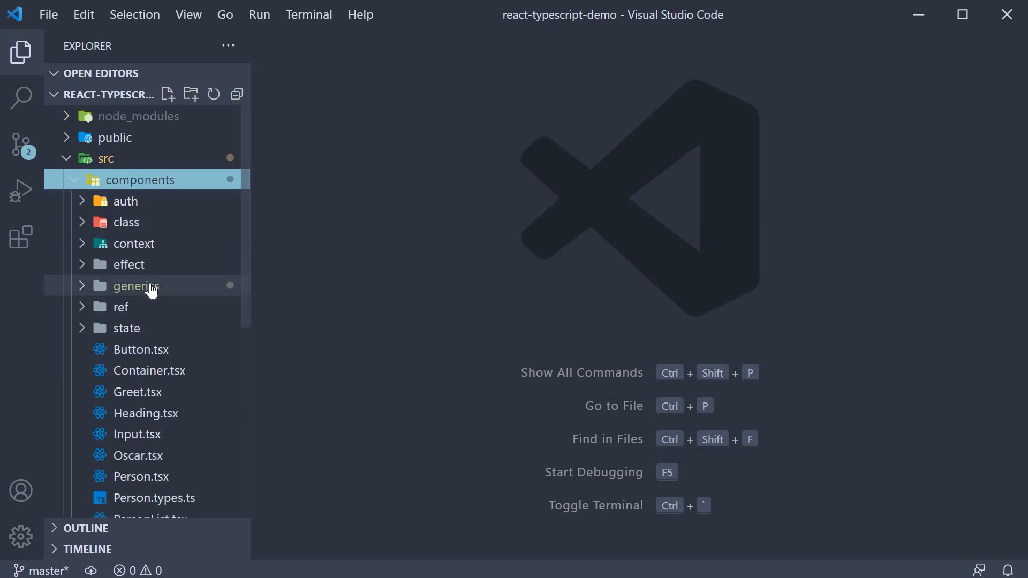
- Expand the generics folder under src > components and open List.tsx
click(136, 286)
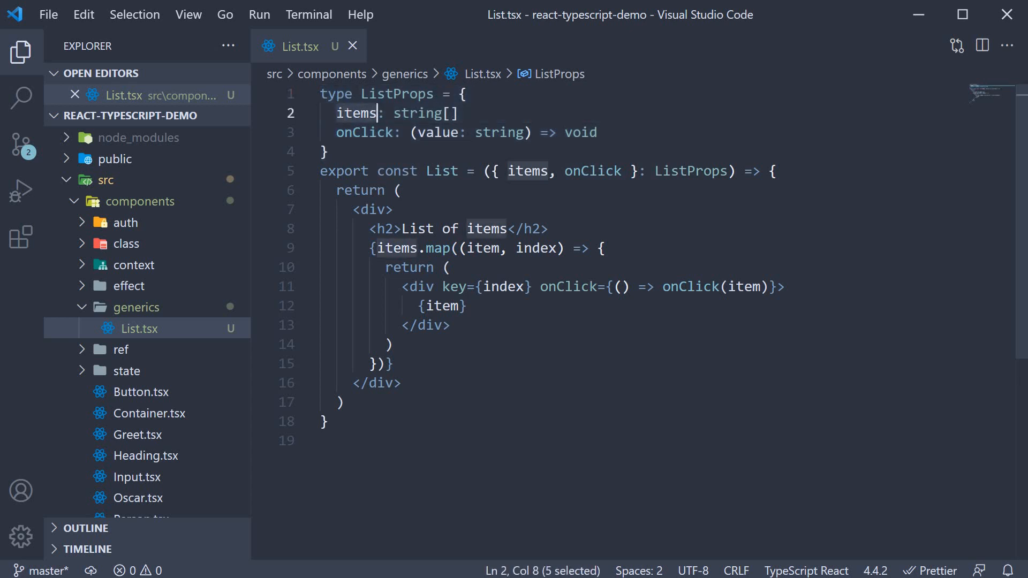
double_click(364, 131)
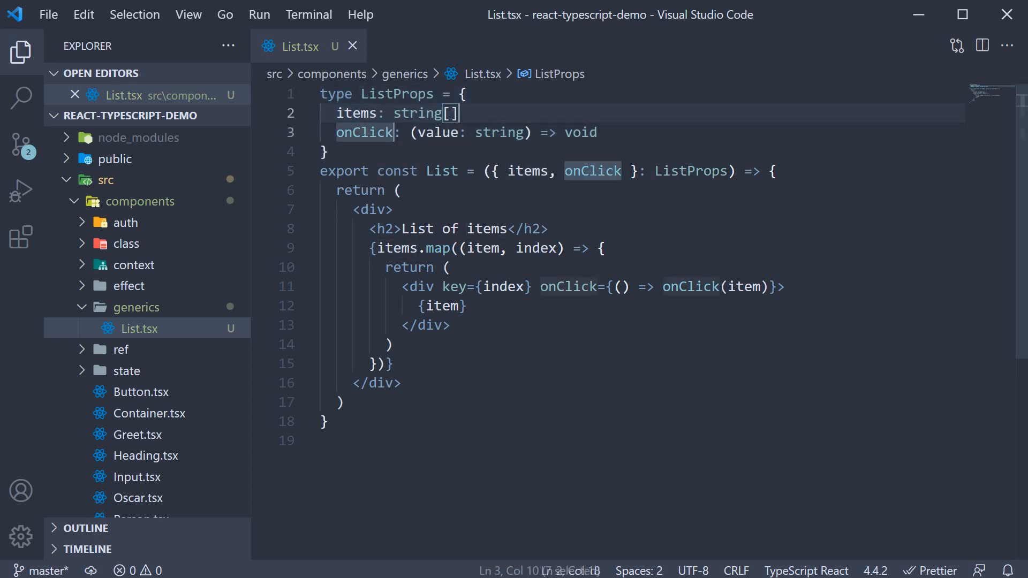
double_click(364, 132)
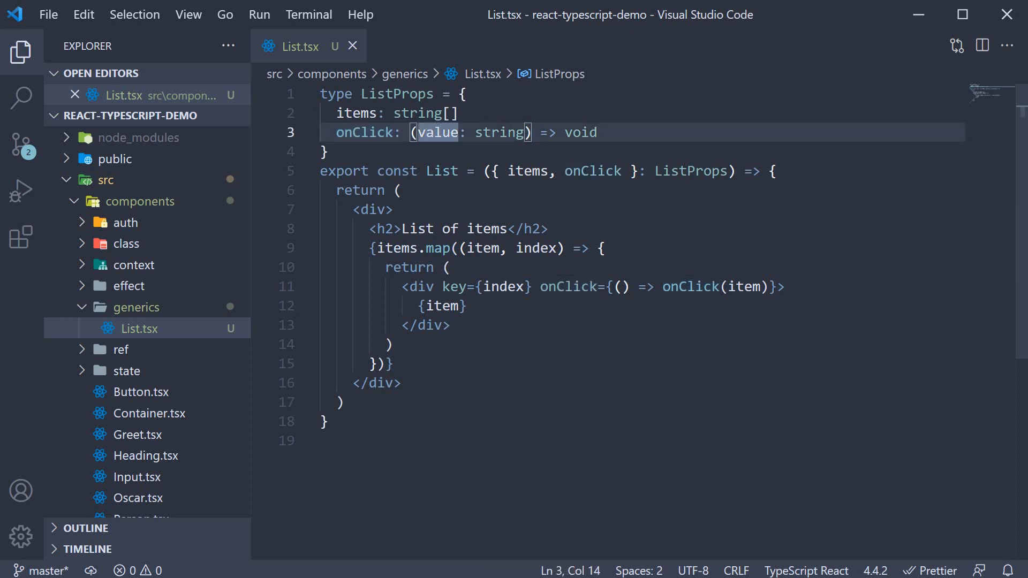
double_click(580, 133)
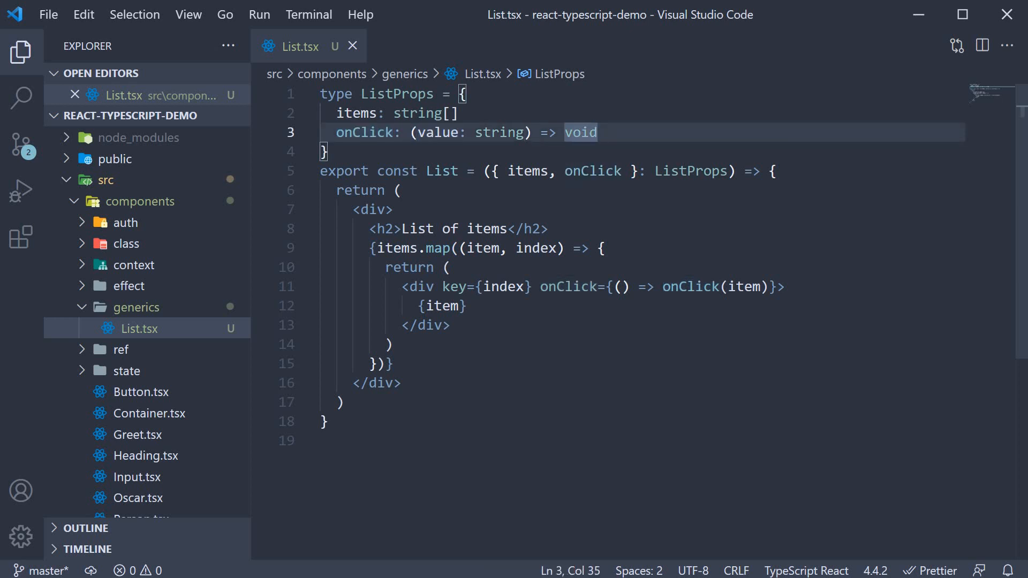
double_click(441, 171)
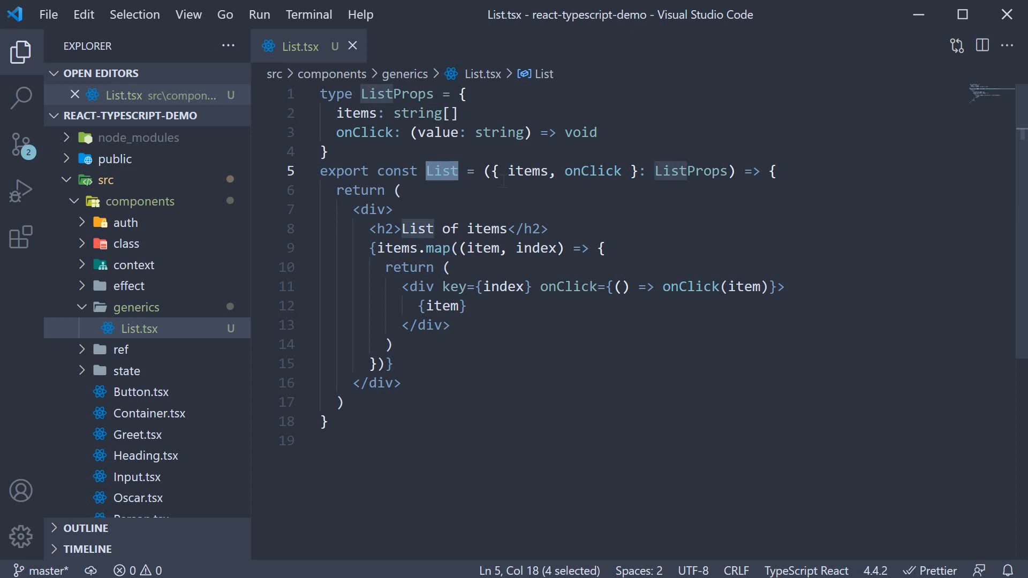
double_click(528, 171)
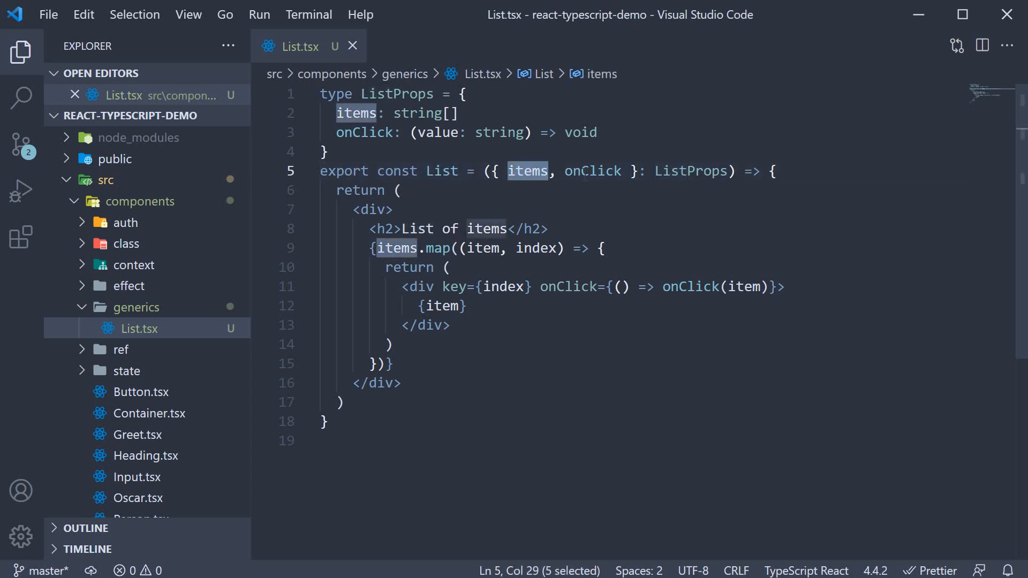
double_click(591, 172)
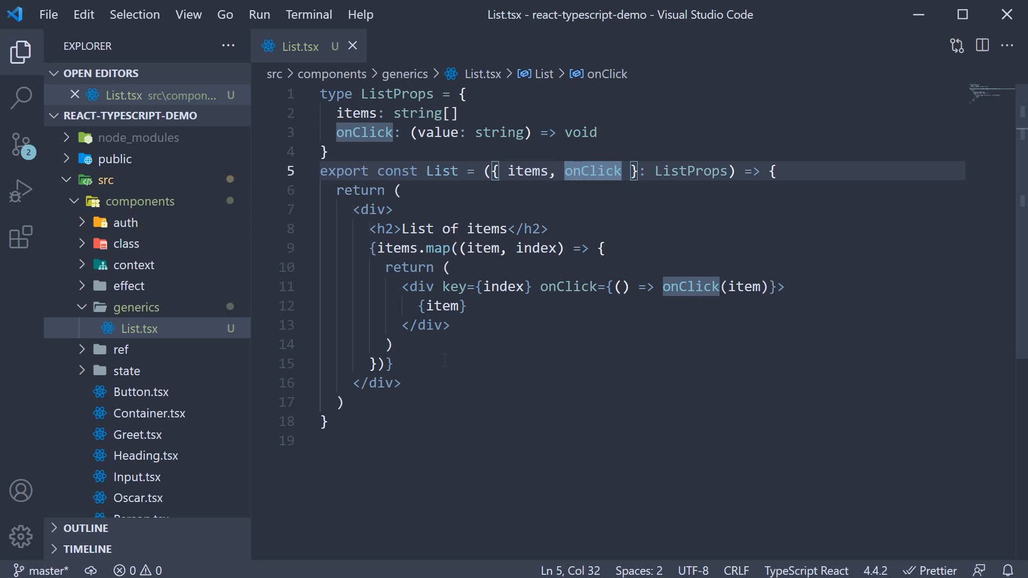
click(507, 228)
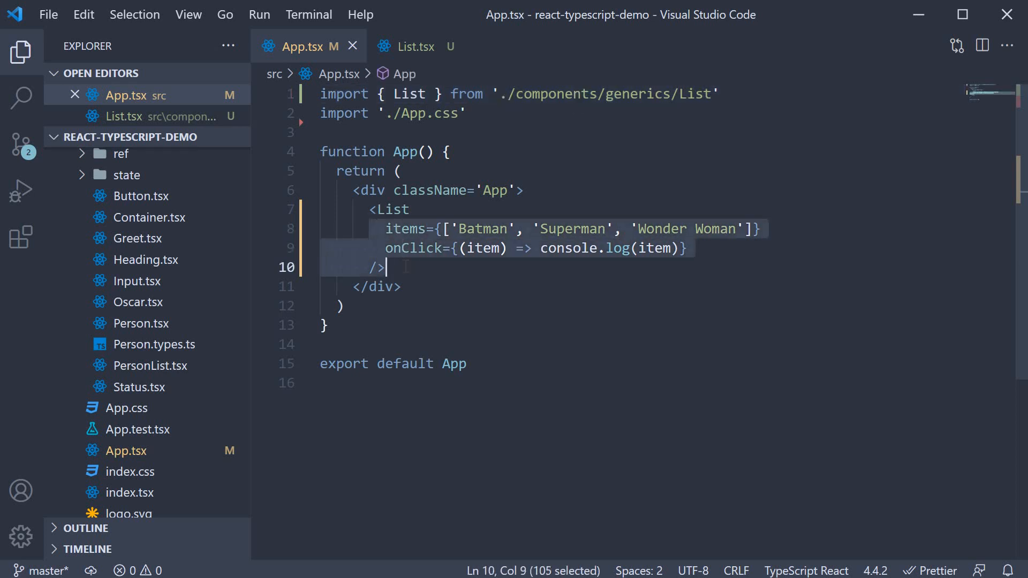
- Inspect the items and onClick props in App.tsx, then view List.tsx with the sidebar hidden
double_click(405, 229)
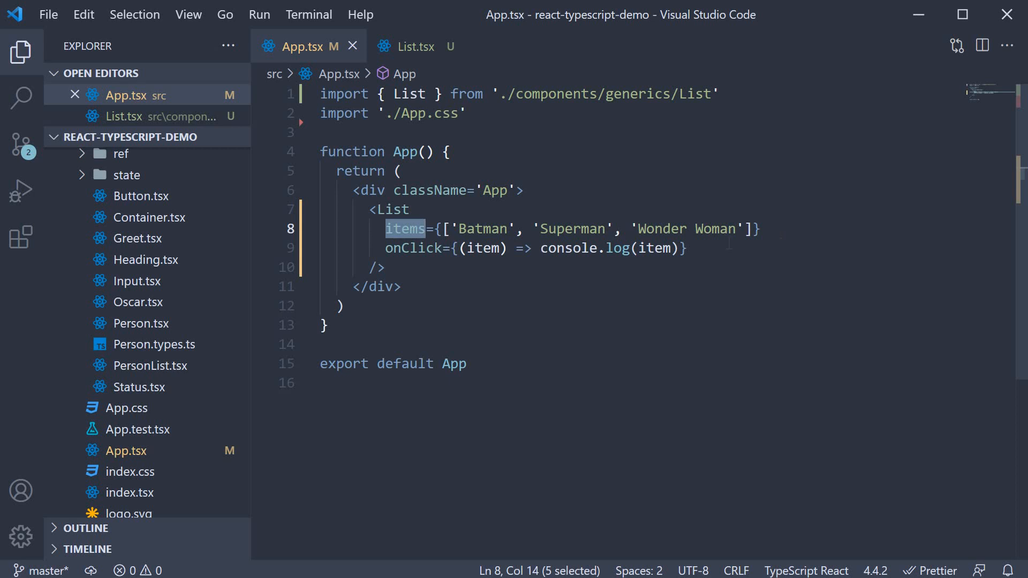
double_click(413, 248)
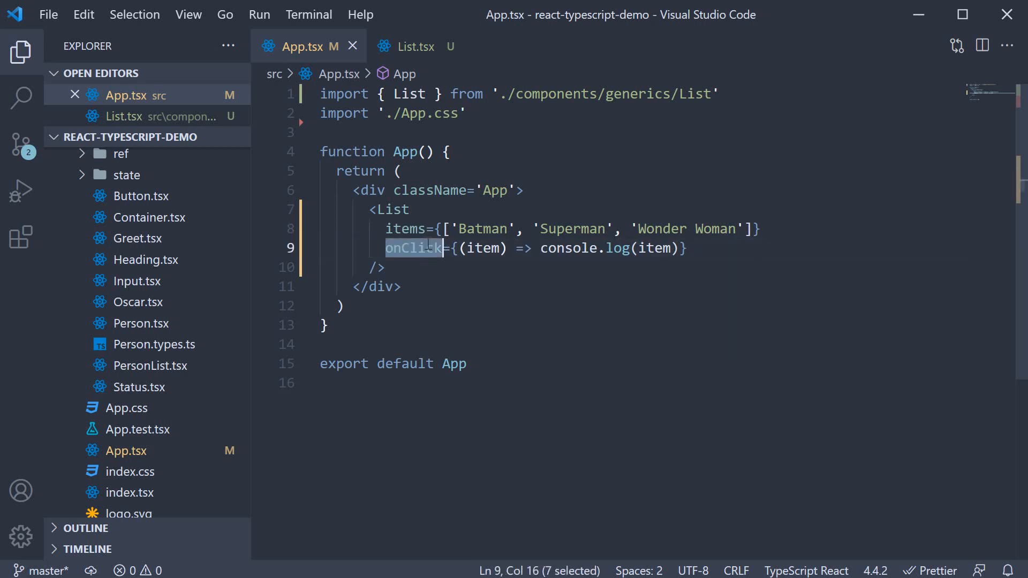
mouse_move(579, 258)
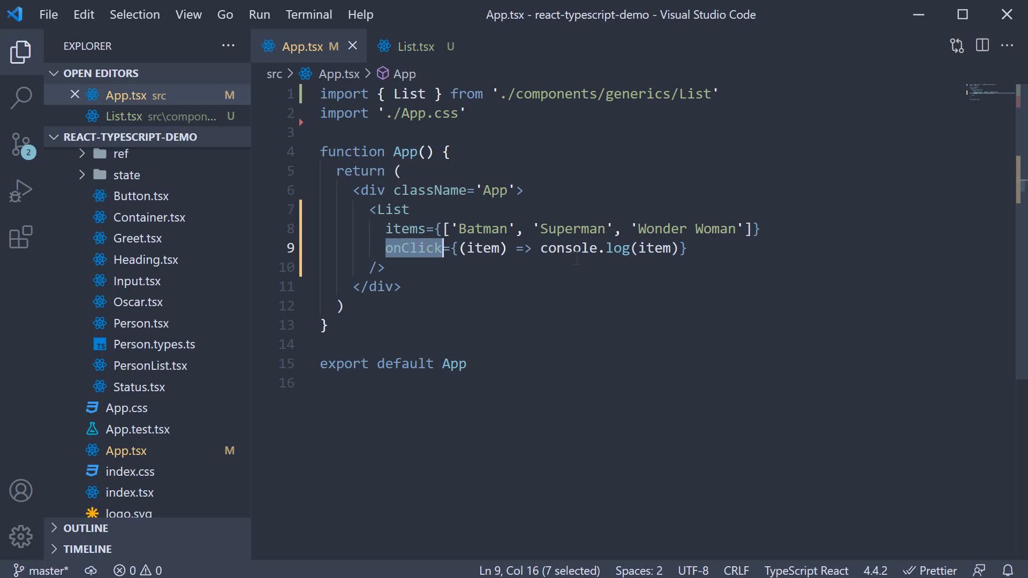
click(685, 248)
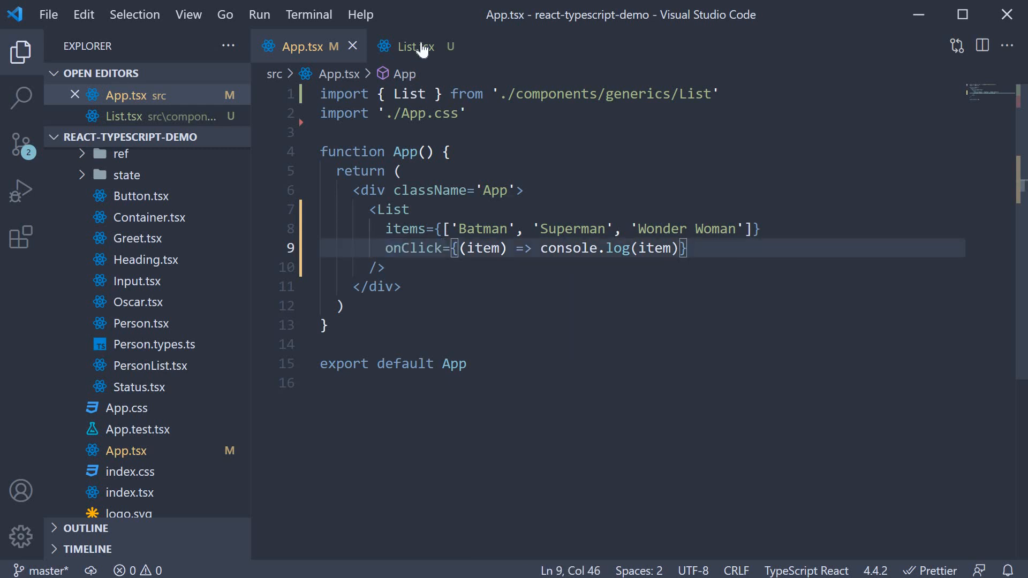
click(410, 47)
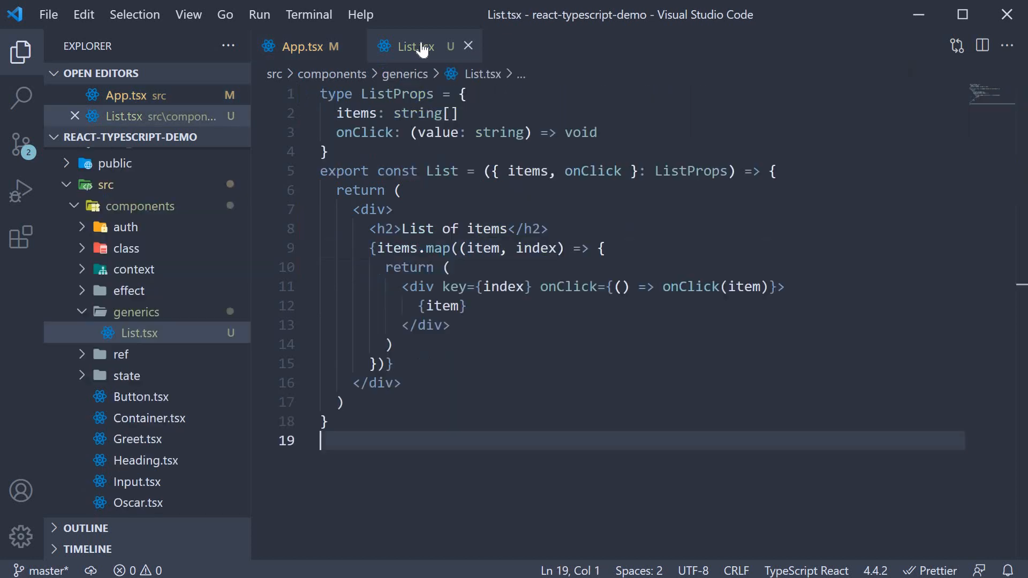
mouse_move(36, 71)
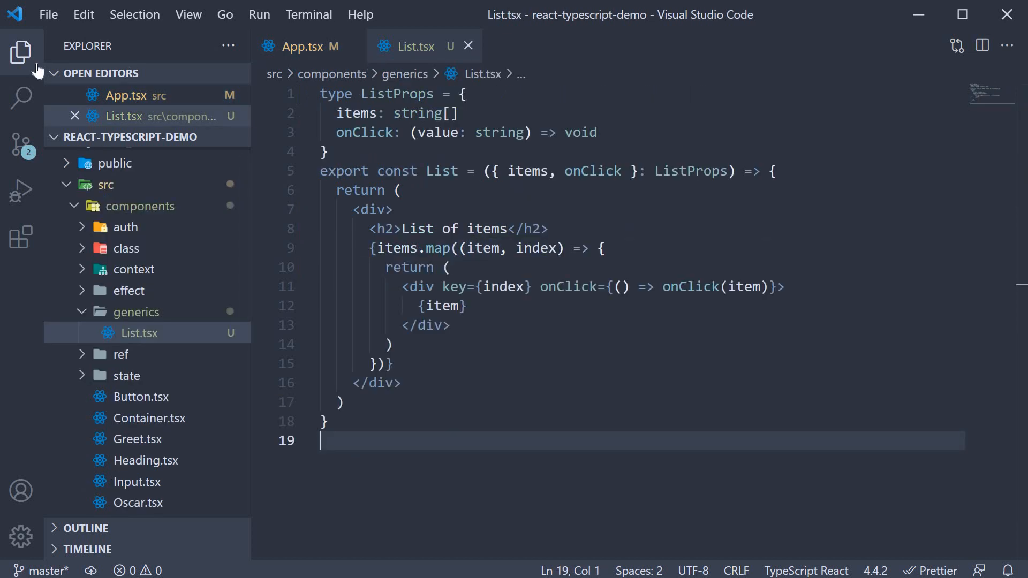
click(21, 52)
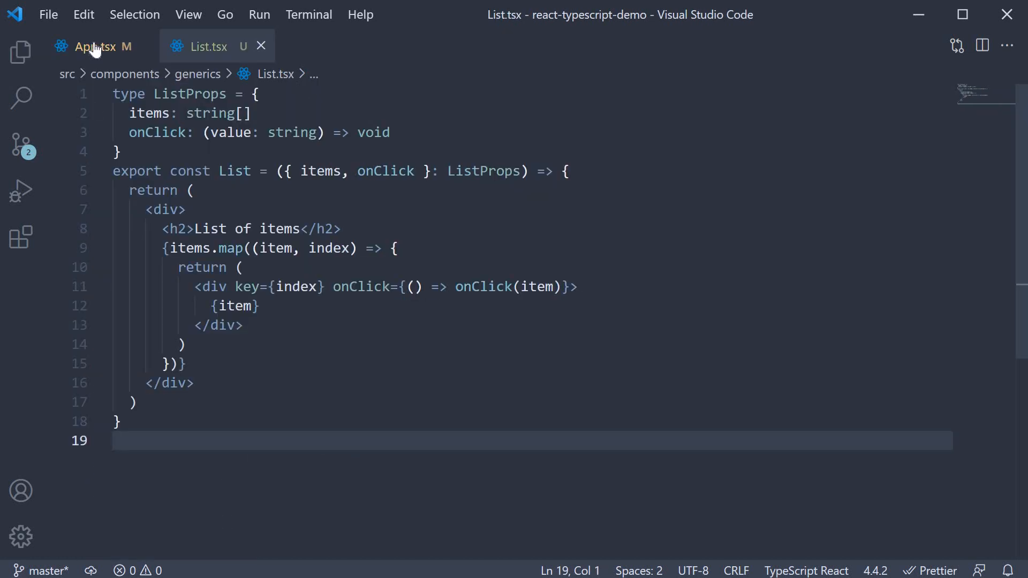
- Add a List with items [1, 2, 3] logging clicked items to App.tsx, then return to List.tsx
click(95, 46)
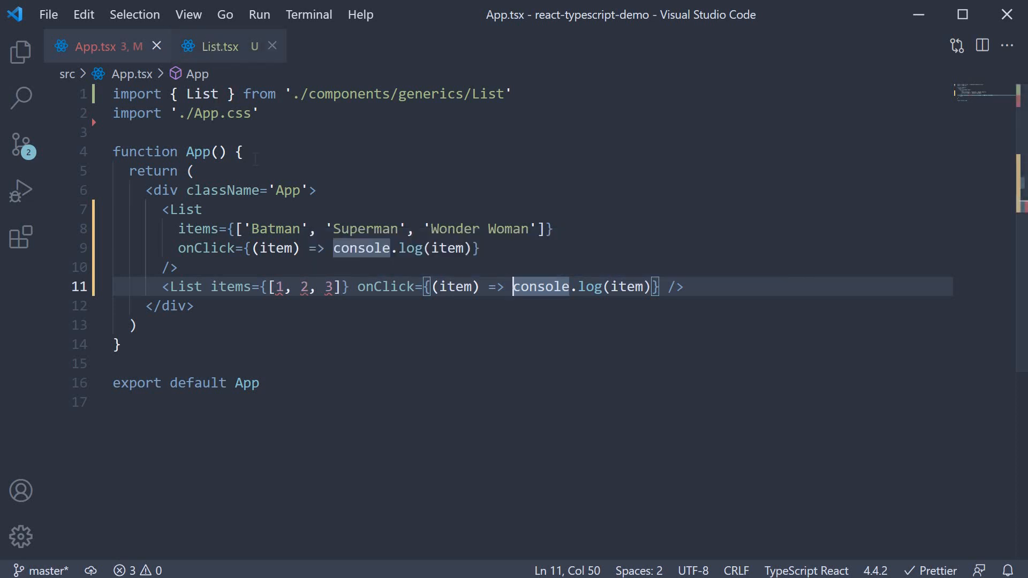
click(218, 46)
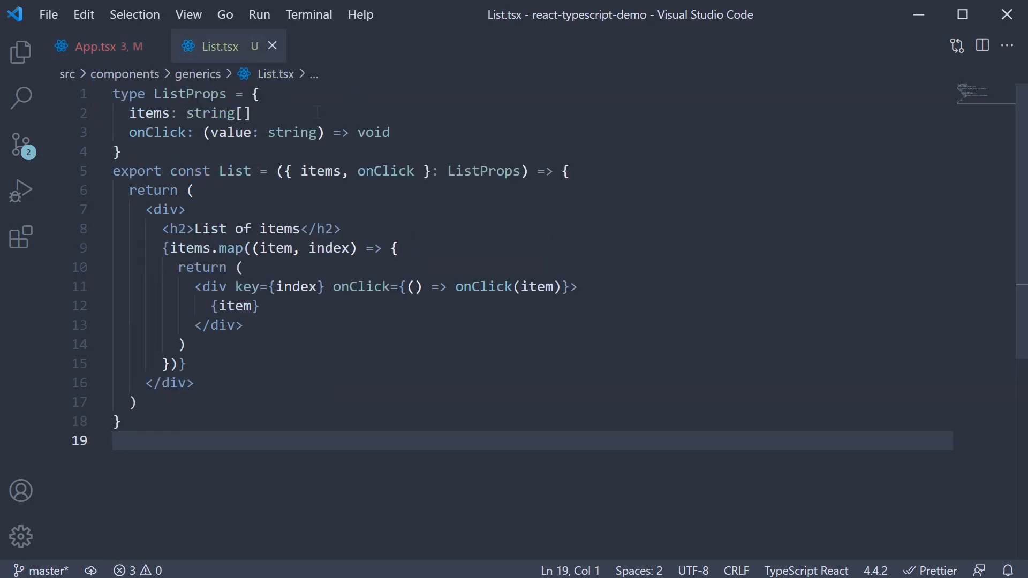
- Widen ListProps to string[] | number[] items and a string | number onClick value
double_click(209, 113)
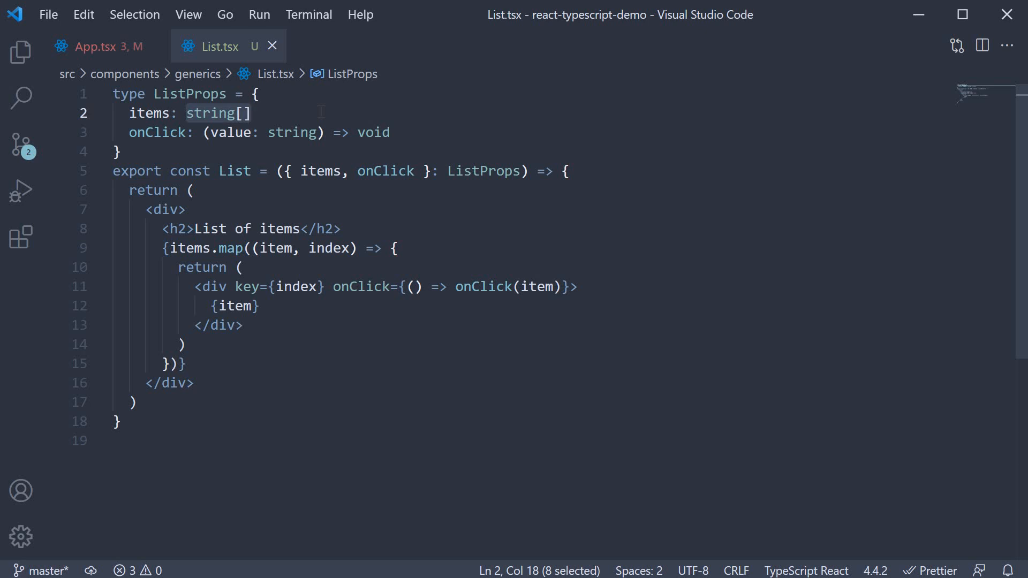
mouse_move(81, 109)
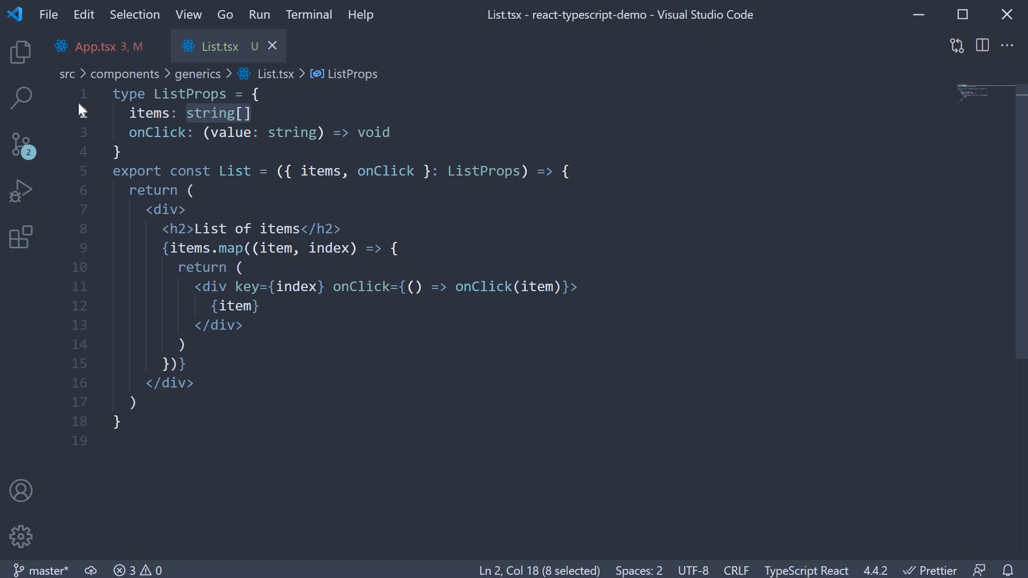
mouse_move(428, 184)
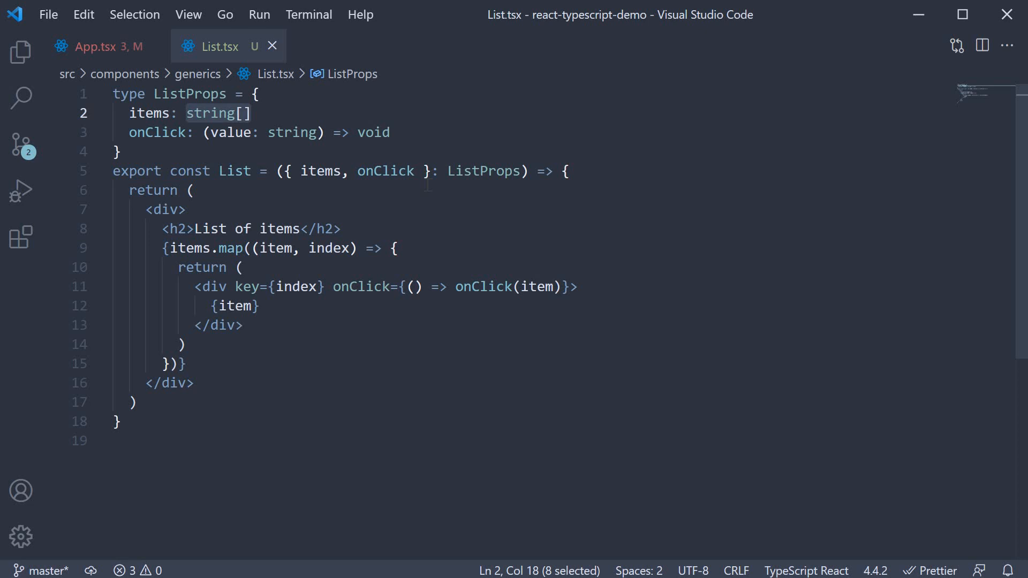
click(249, 113)
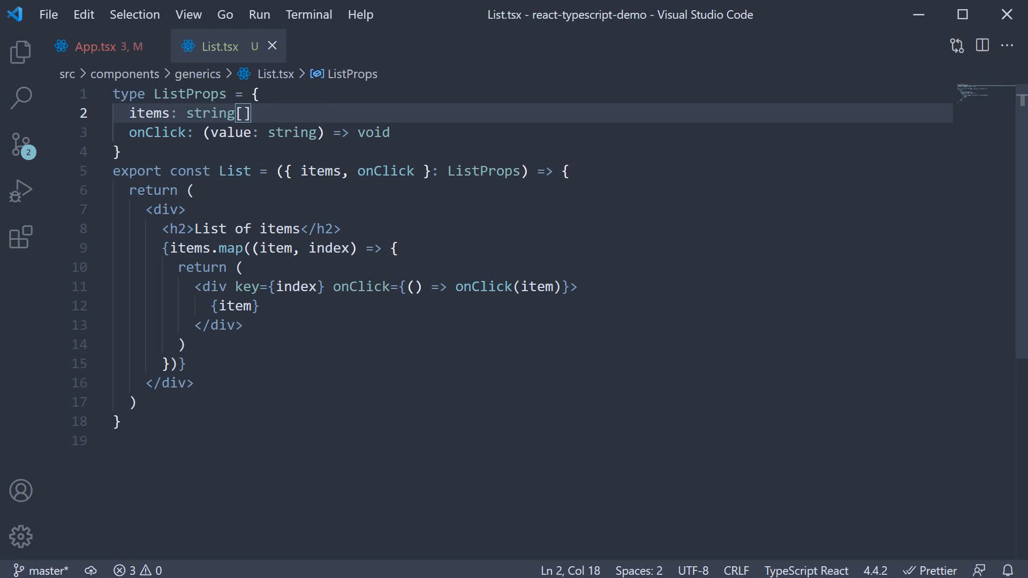
text(| number)
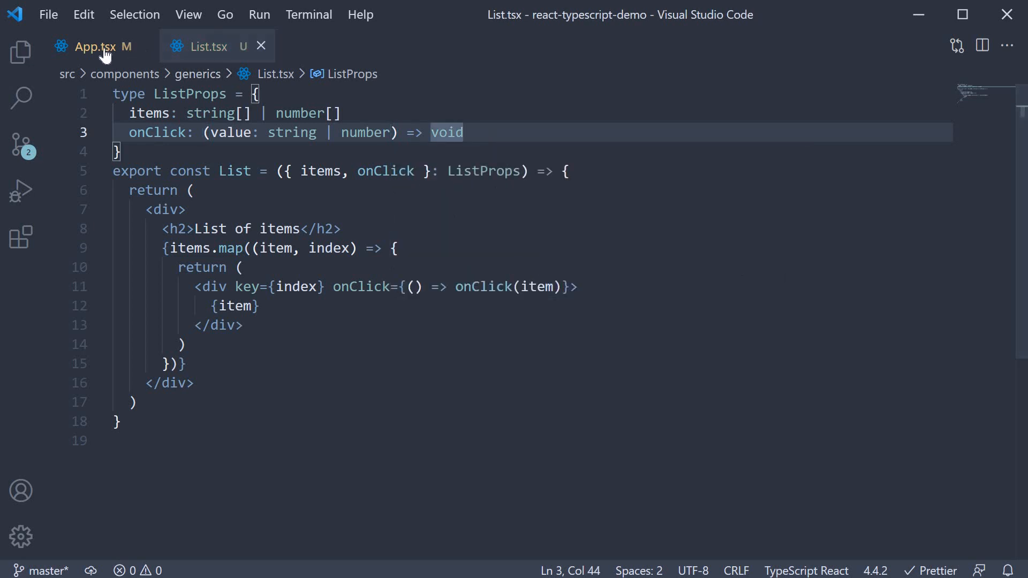
click(98, 46)
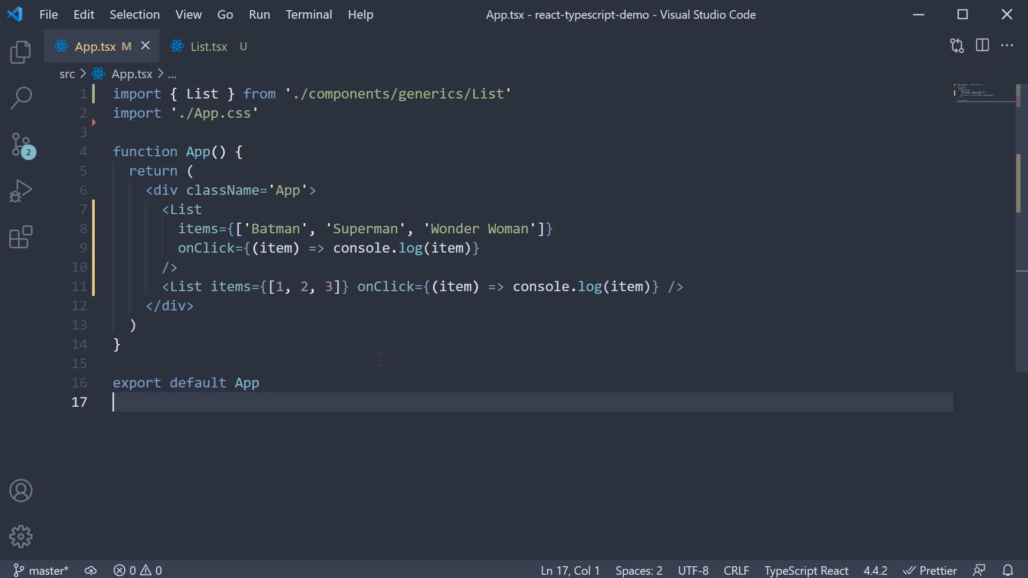
click(409, 229)
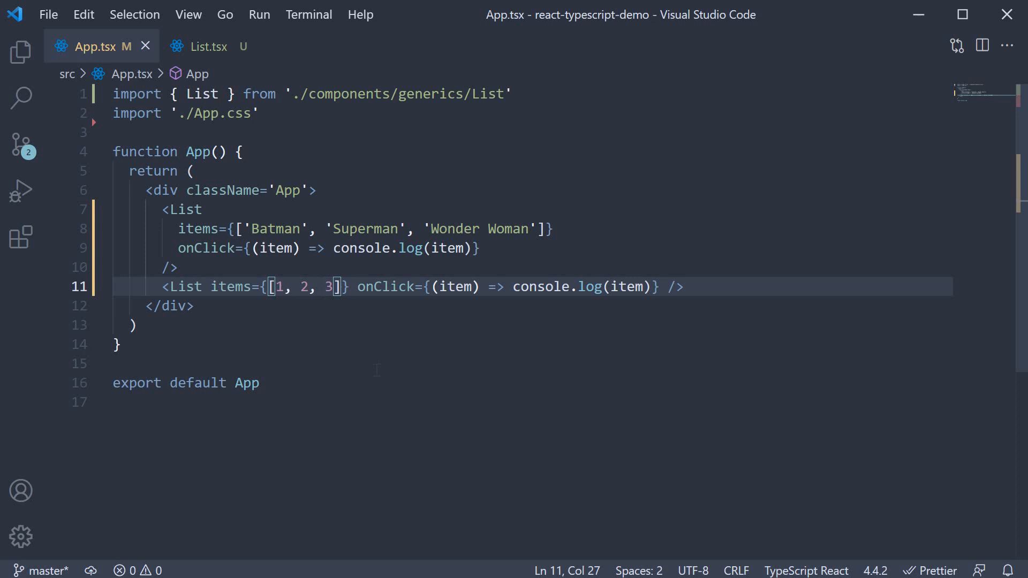
key(Enter)
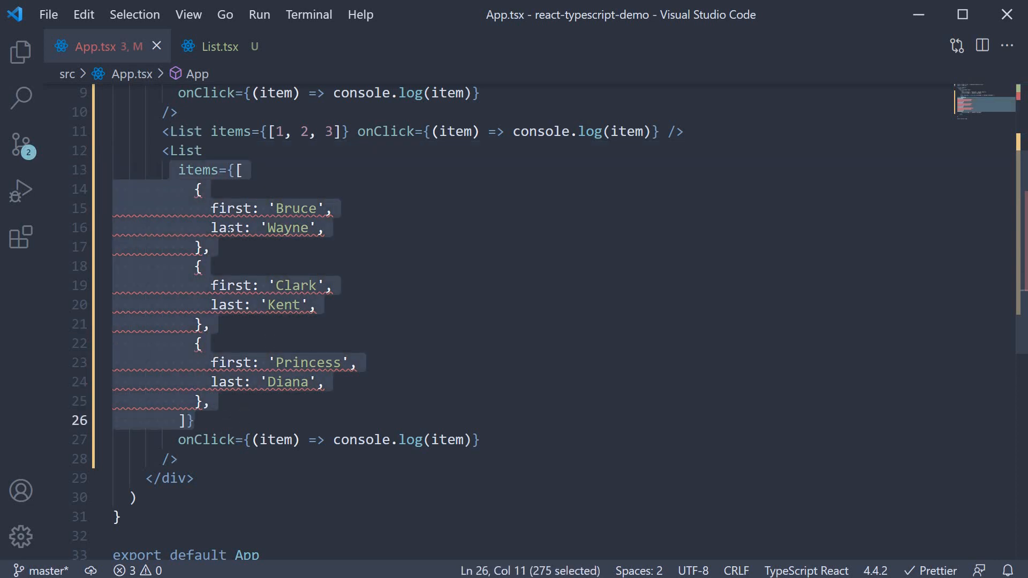
click(200, 190)
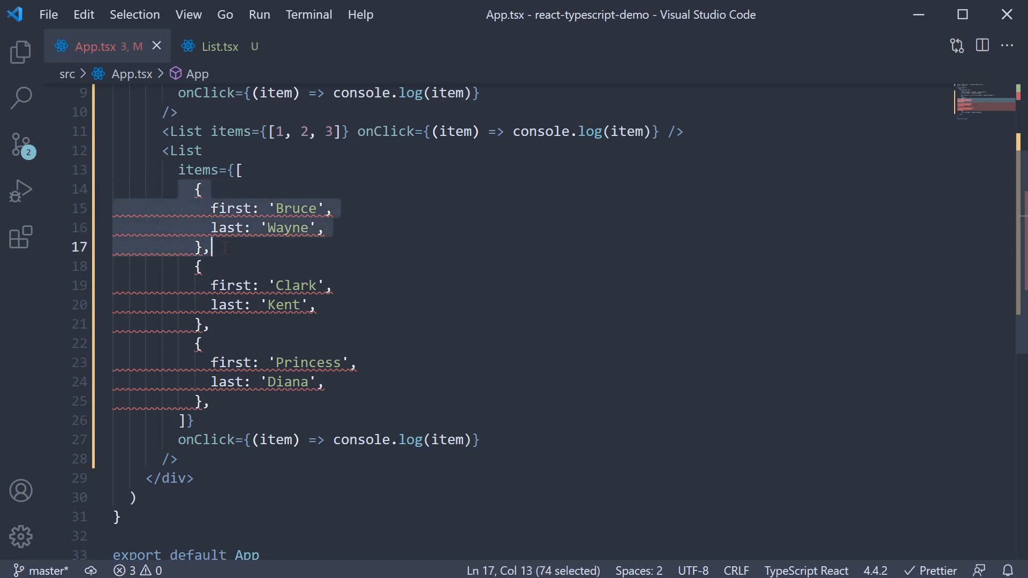
click(211, 247)
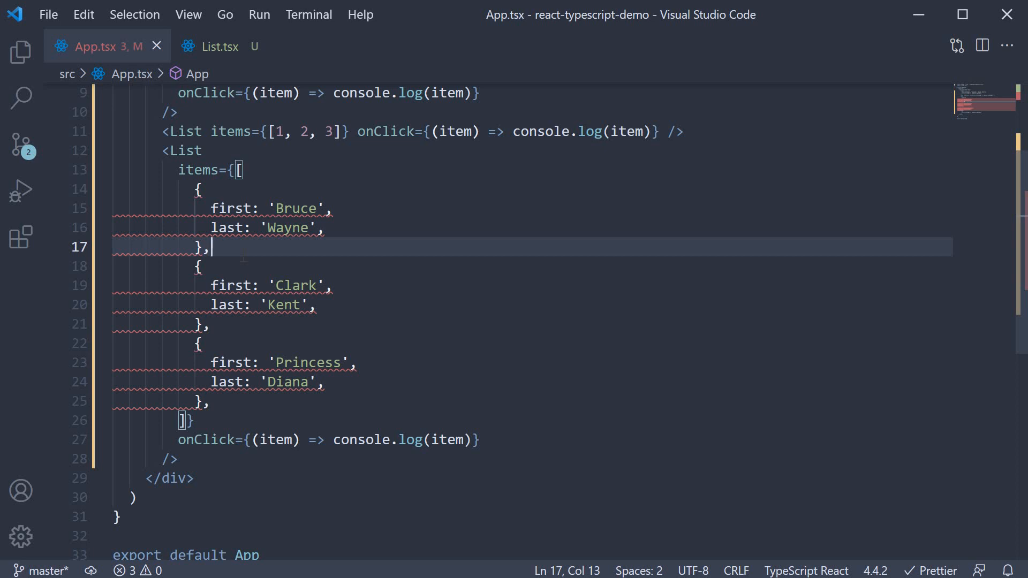
mouse_move(90, 70)
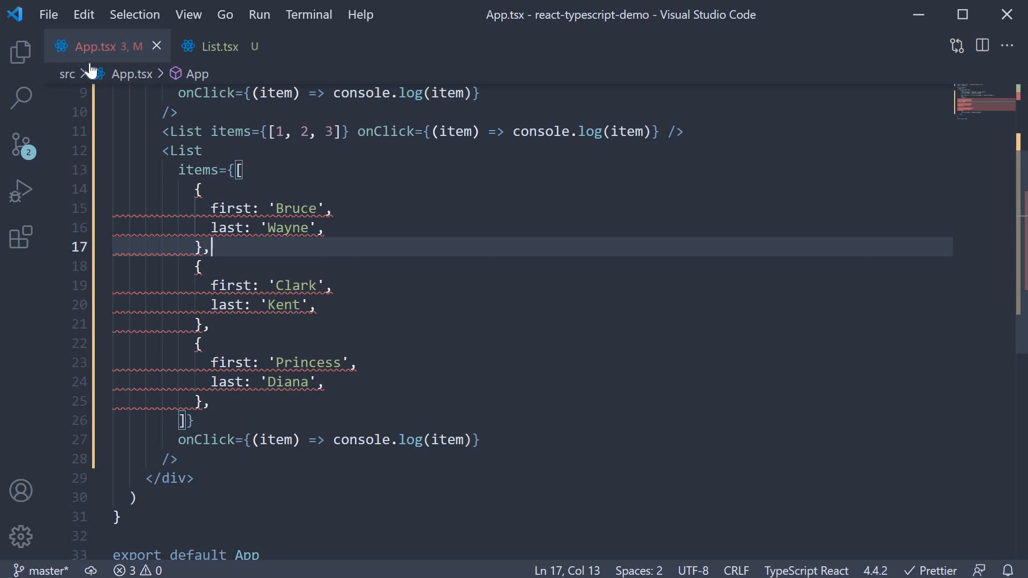
- Review ComponentType<ProfileProps> in auth/Private.tsx, then return to App.tsx with the file tree hidden
click(21, 52)
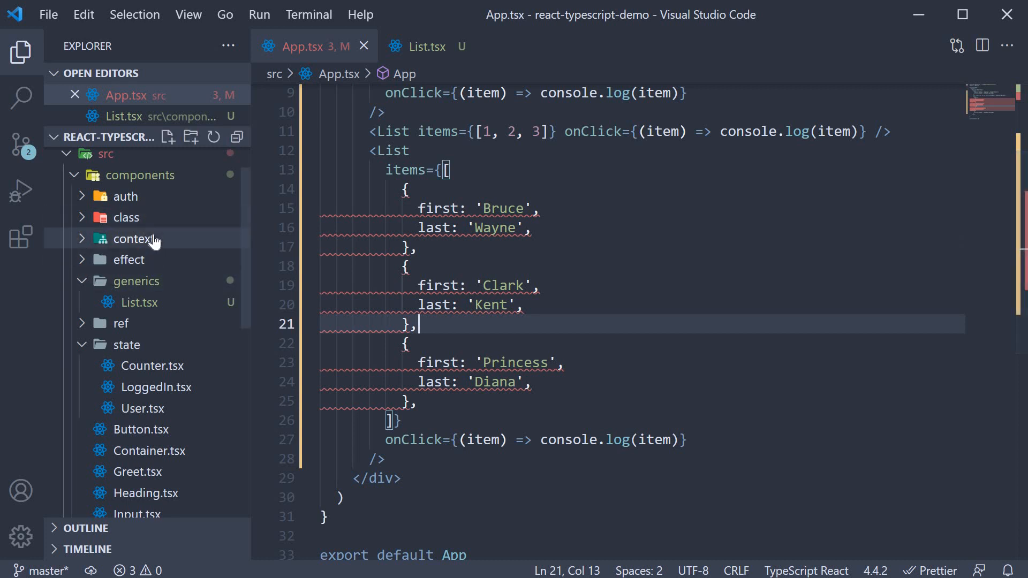
click(124, 196)
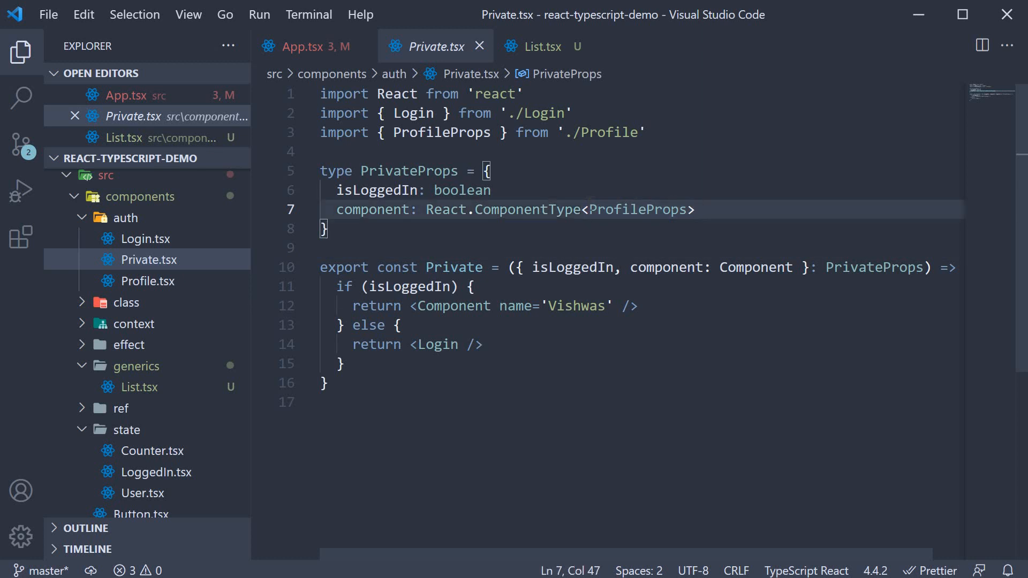
double_click(637, 209)
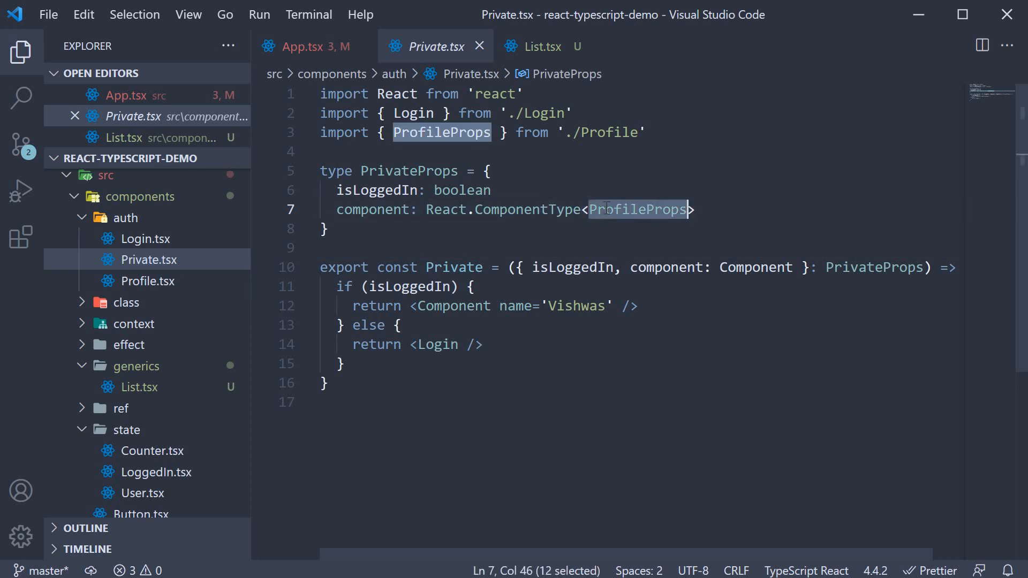
click(304, 46)
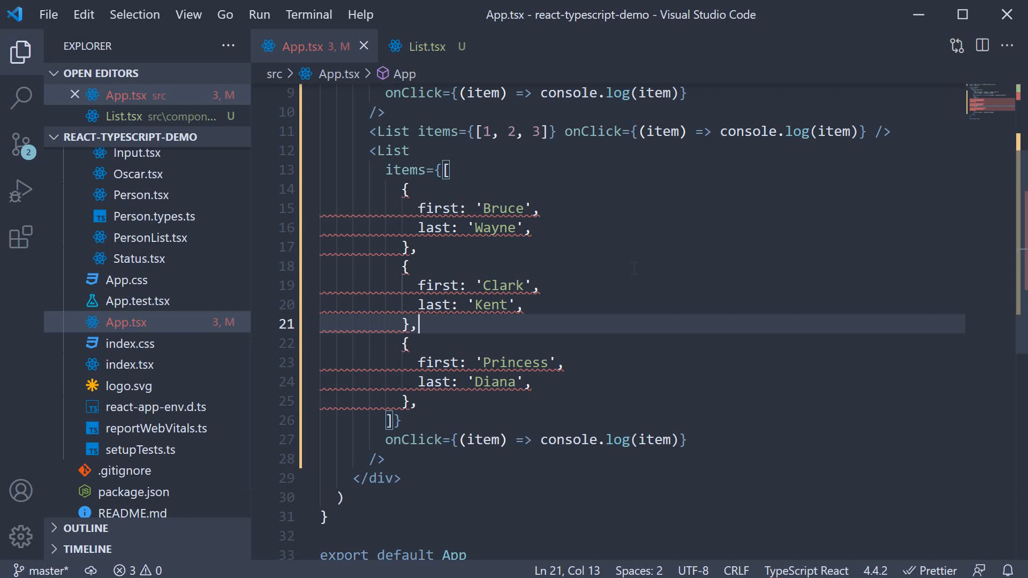
mouse_move(47, 55)
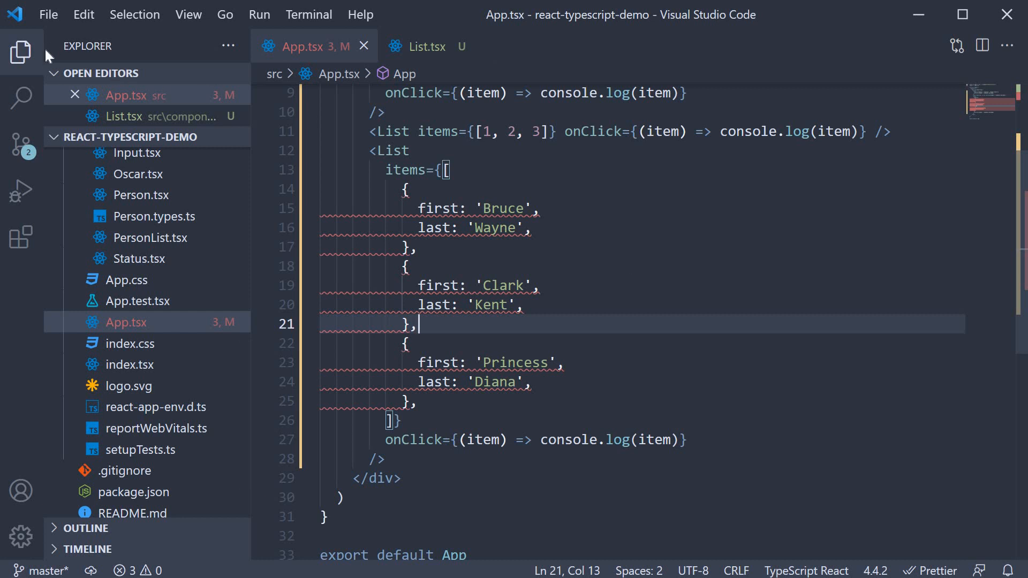
click(415, 46)
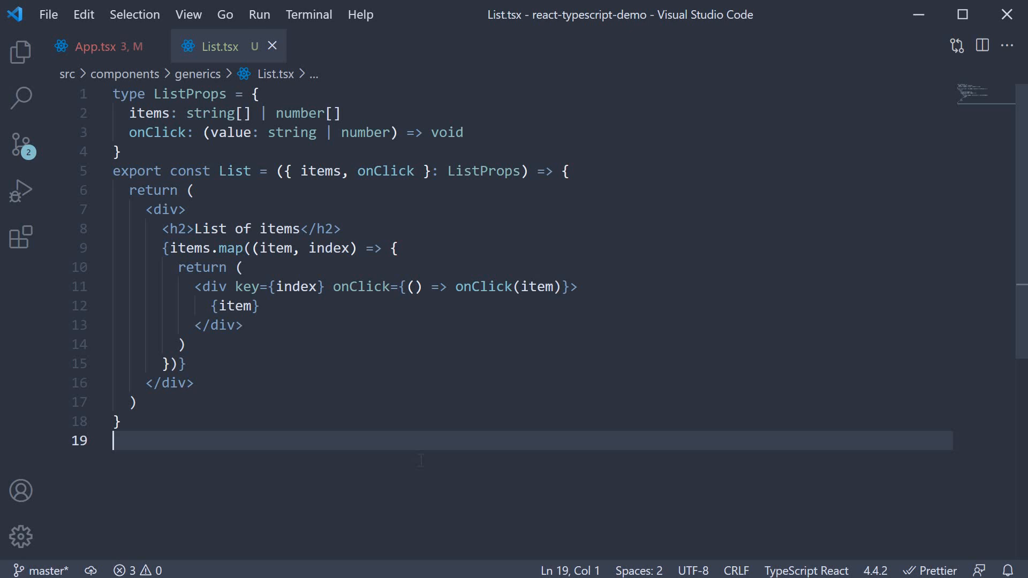
mouse_move(279, 208)
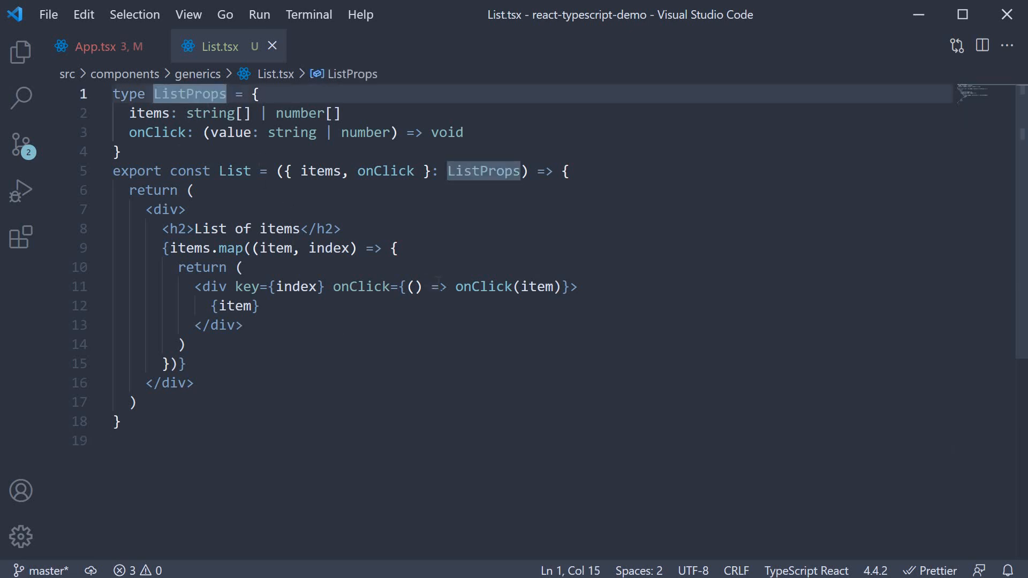
mouse_move(436, 287)
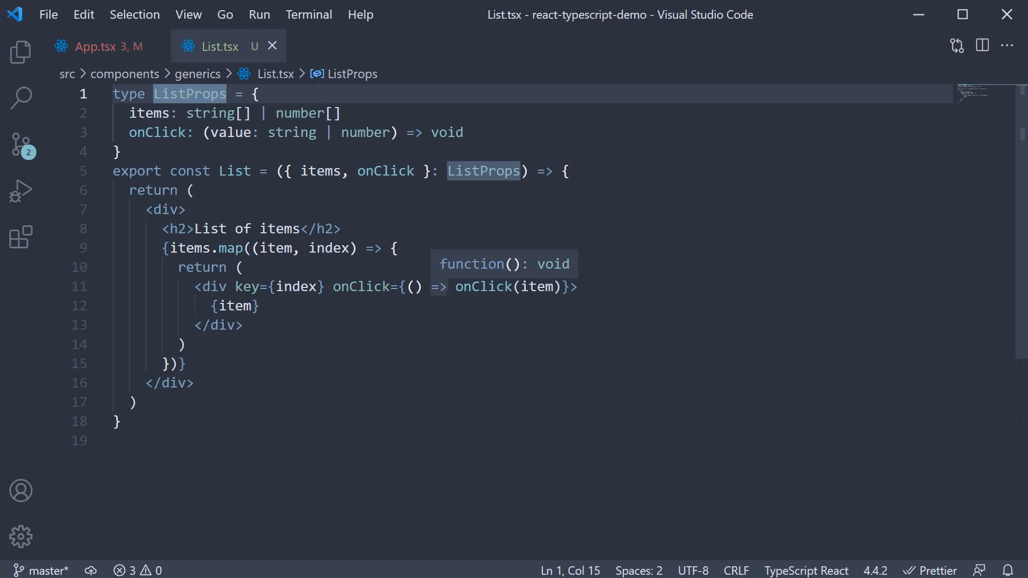
- Add type parameter <T> to ListProps, typing items as T[] and the onClick value as T
text(<>)
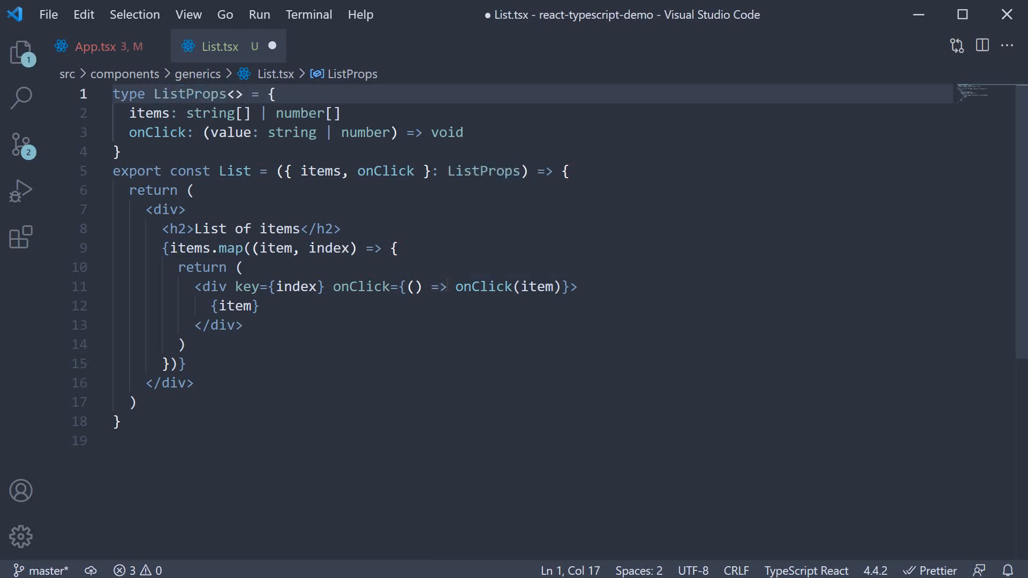
text(T)
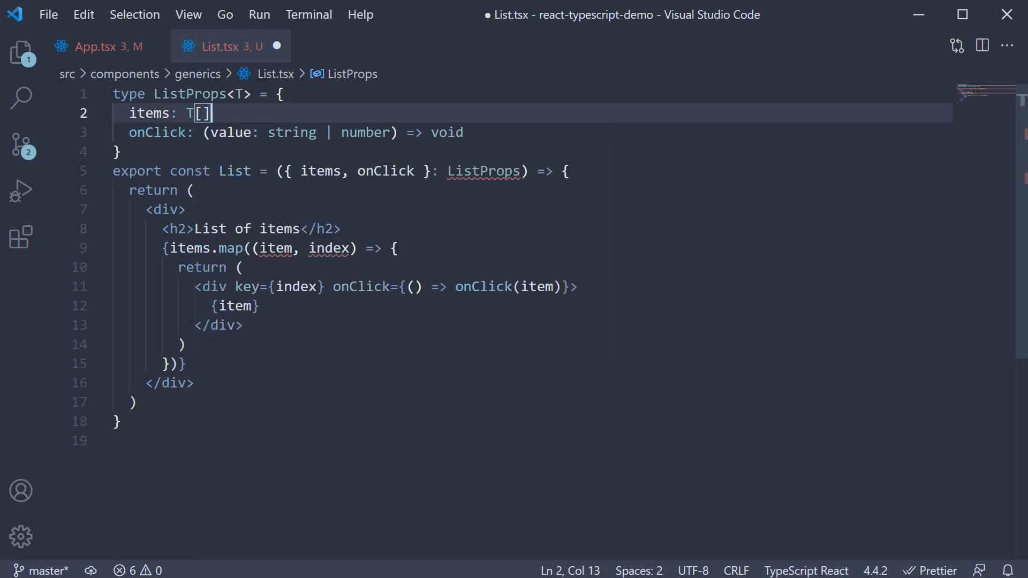
double_click(292, 132)
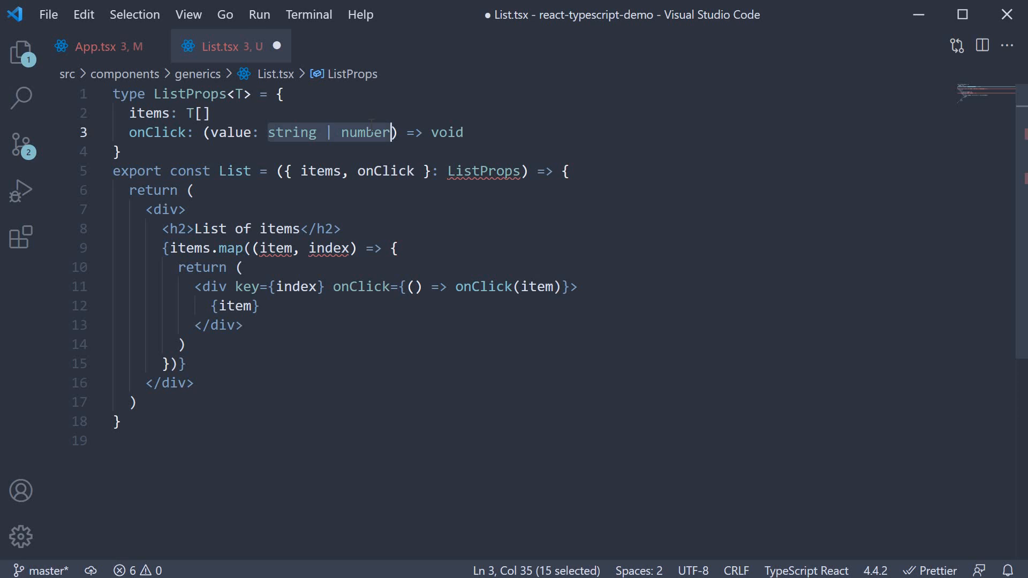
text(T)
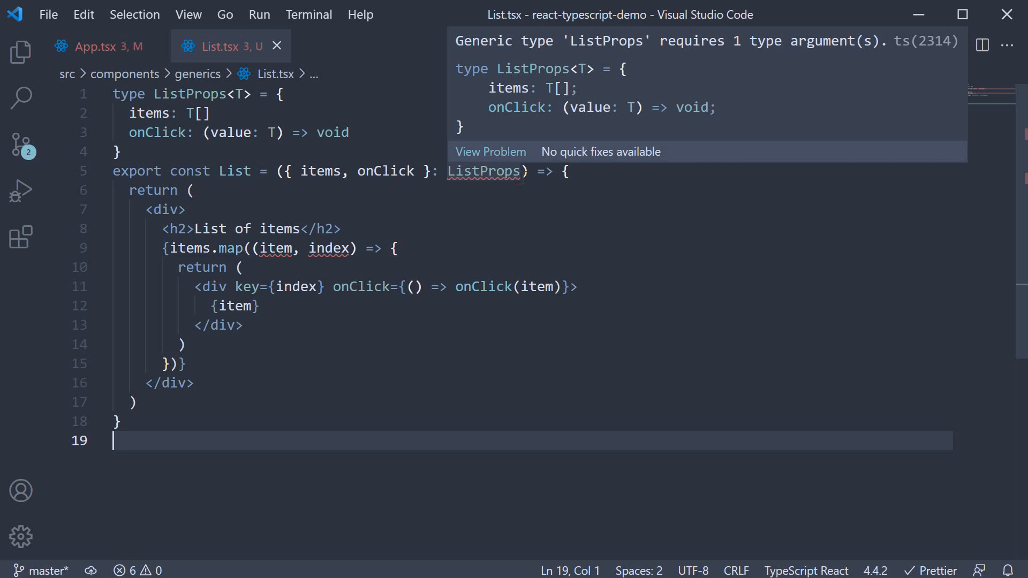
- Type List's props as ListProps<T> and declare the arrow function with <T extends {}>
click(483, 171)
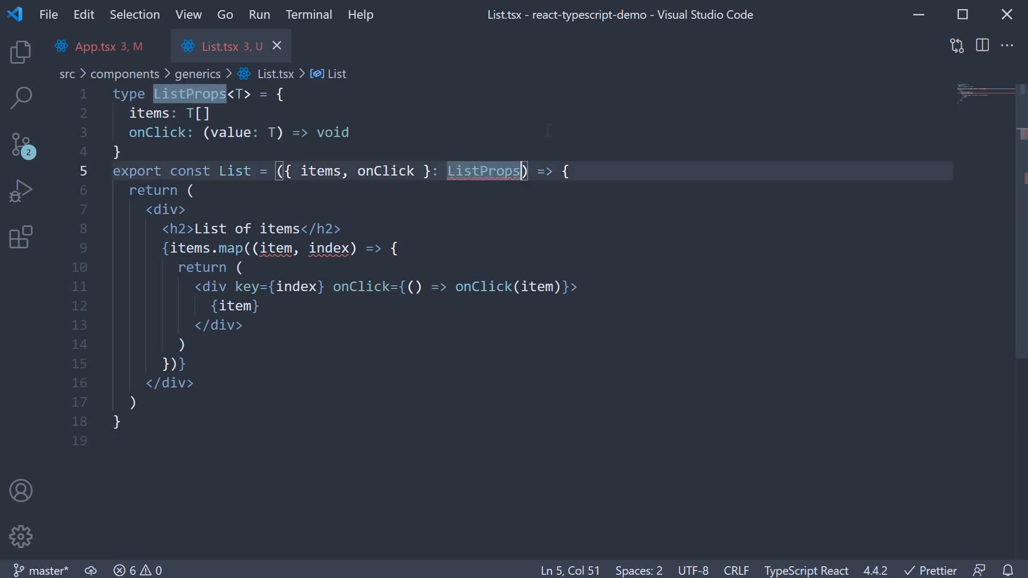
text(<T>)
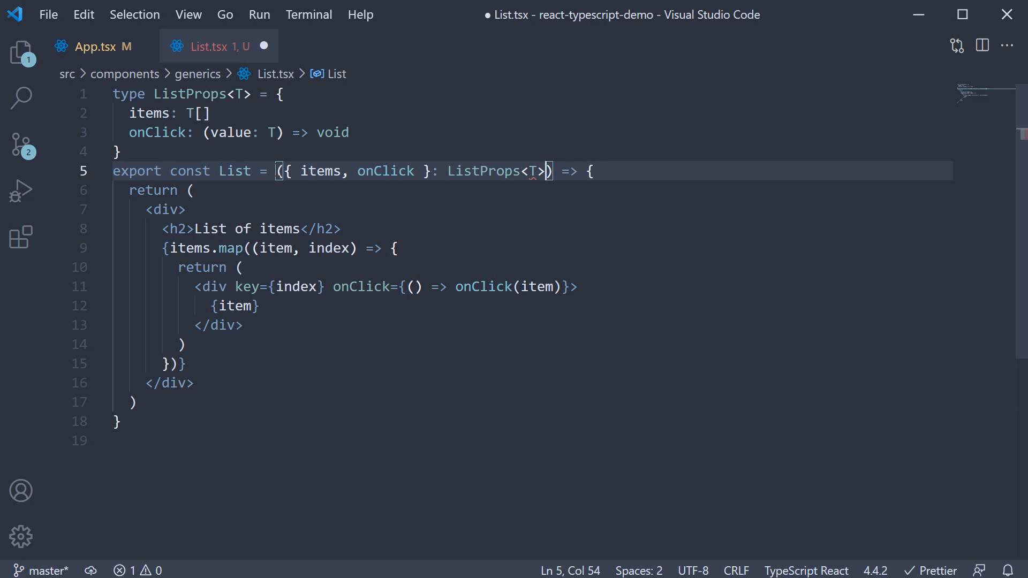
click(278, 171)
text(<>)
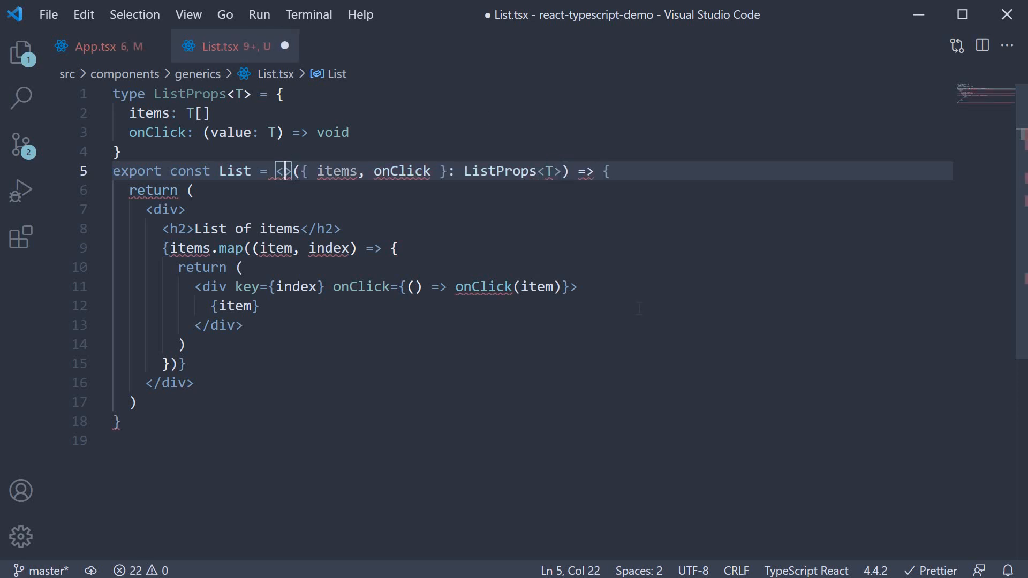
text(T extends {)
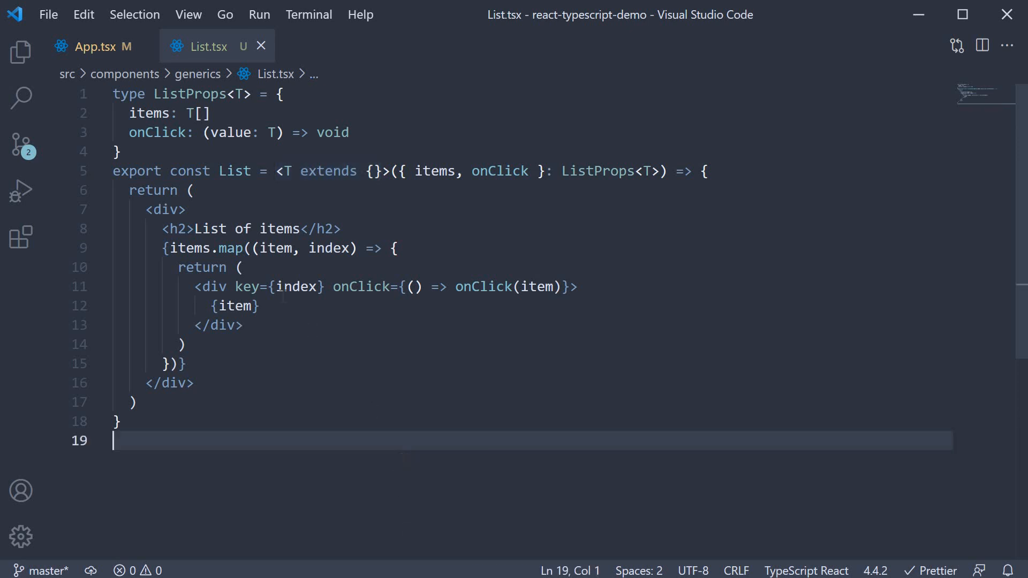
mouse_move(96, 46)
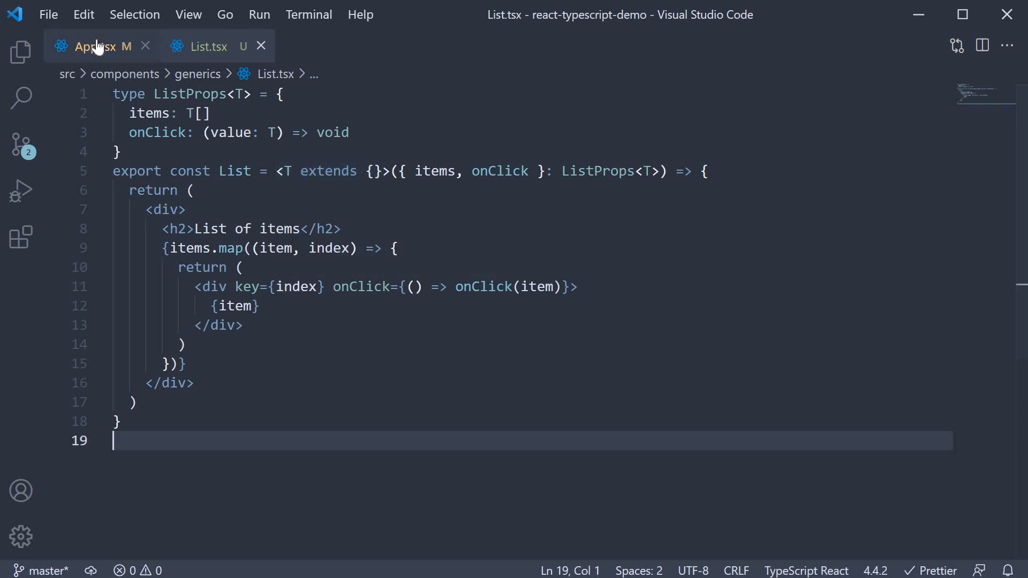
click(96, 46)
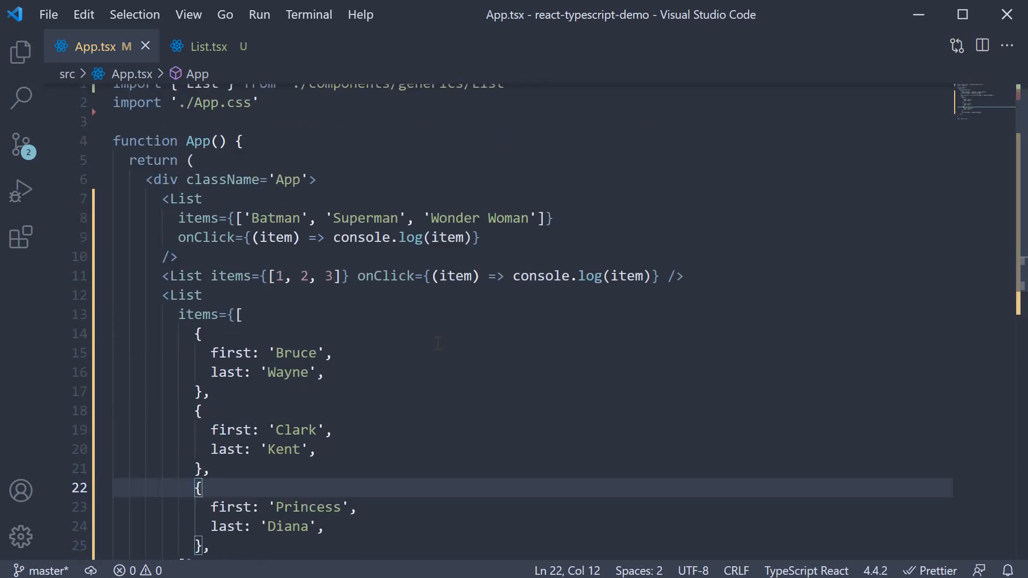
mouse_move(471, 429)
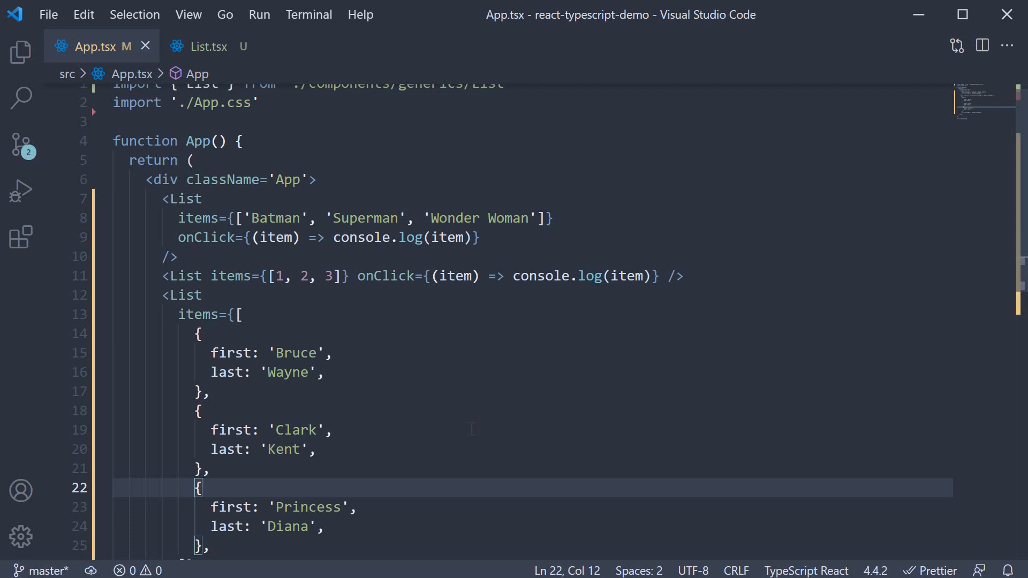
scroll(down, 3)
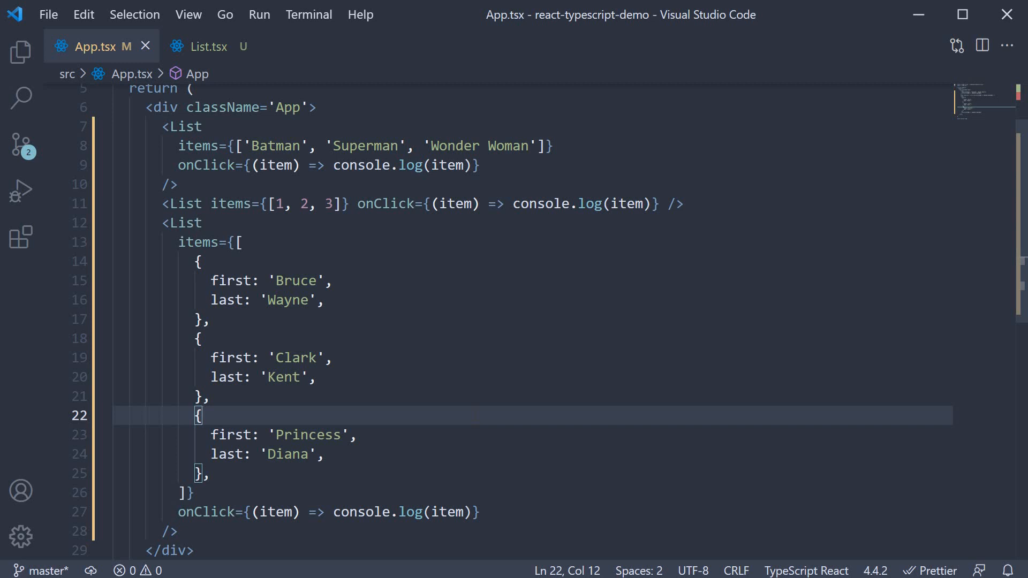
click(207, 46)
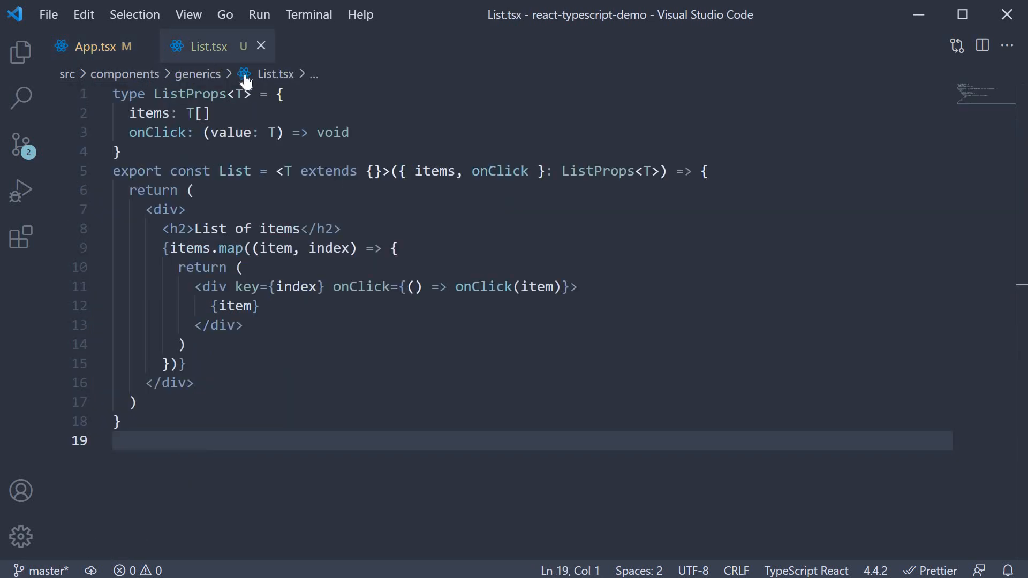
mouse_move(121, 39)
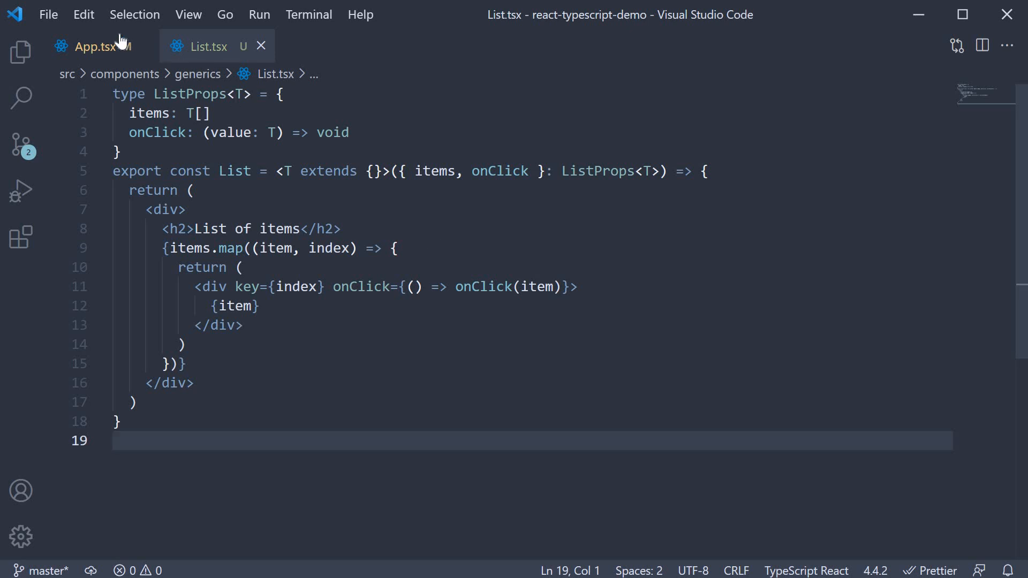
click(93, 46)
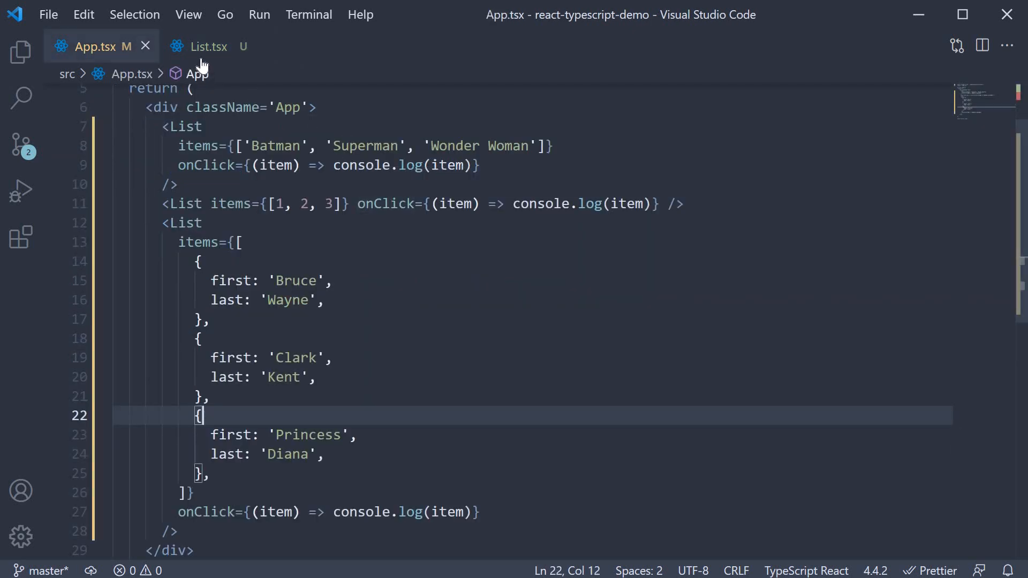
click(207, 46)
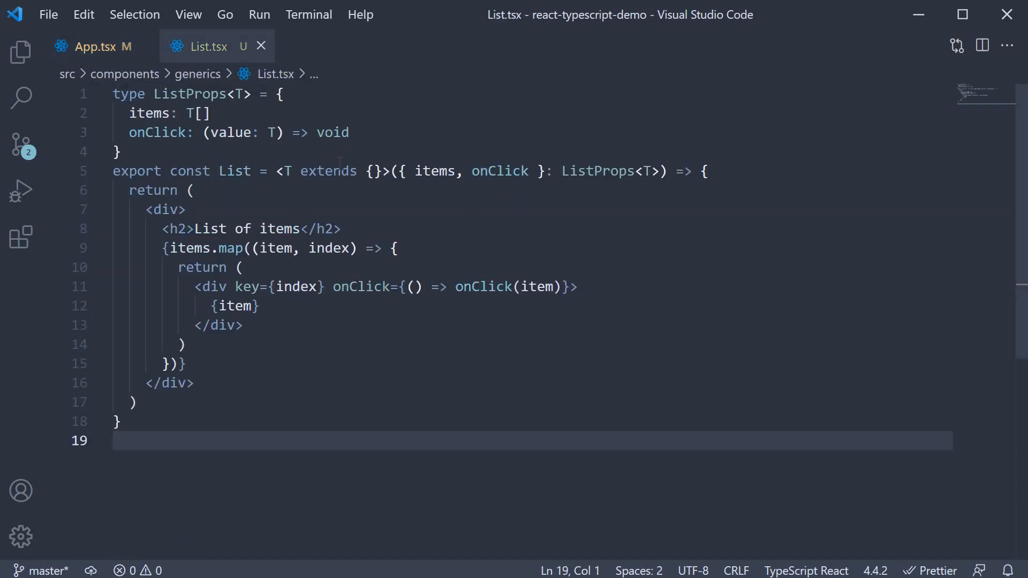
- Replace List's {} constraint with string | number and view the resulting errors in App.tsx
click(183, 344)
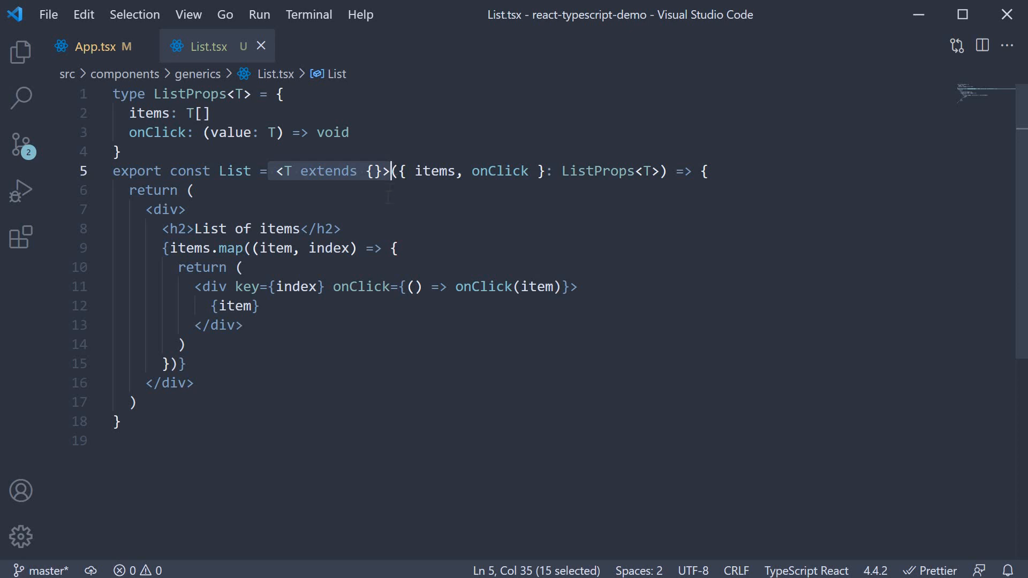
click(374, 171)
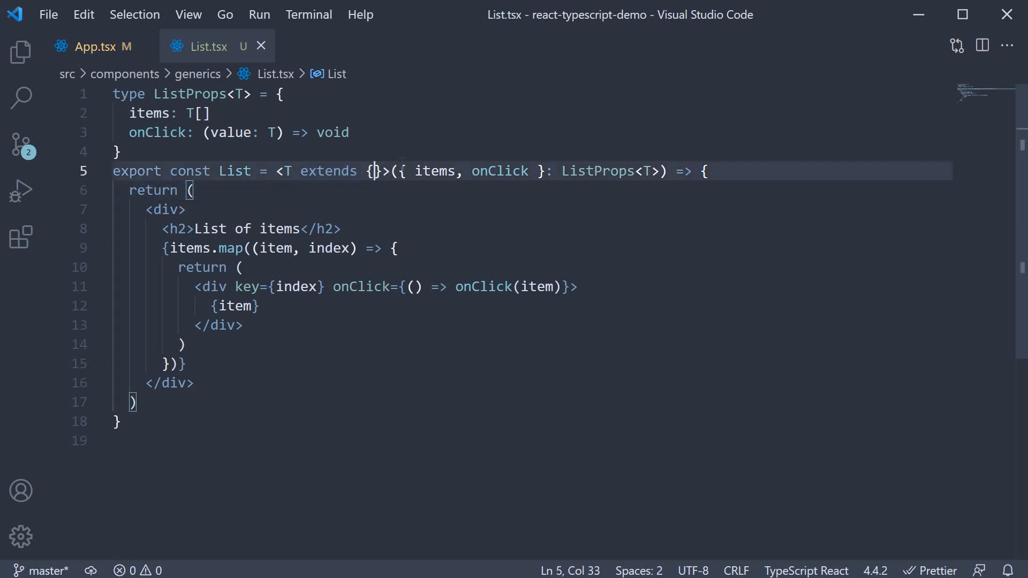
text(string | numb)
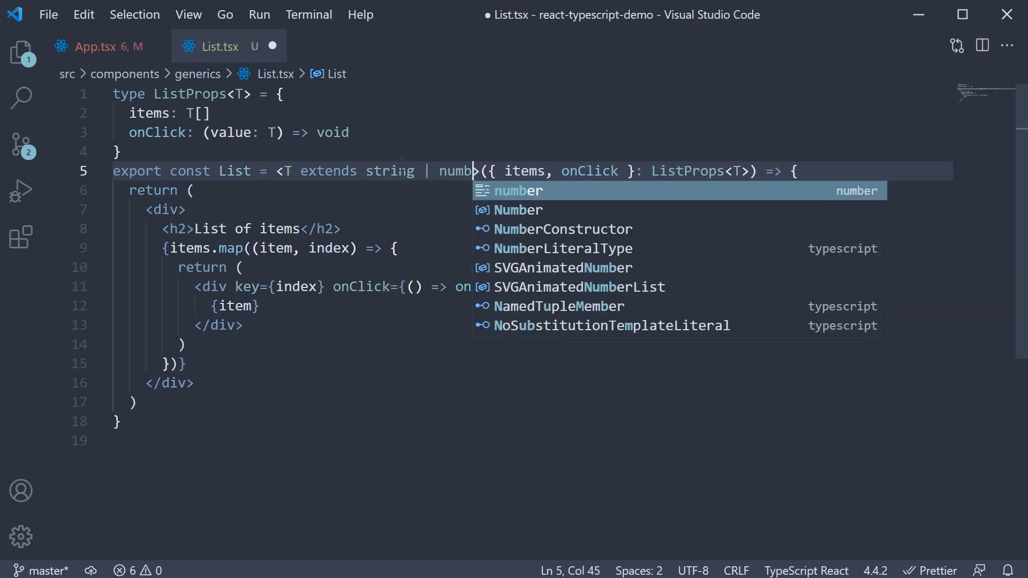
click(98, 46)
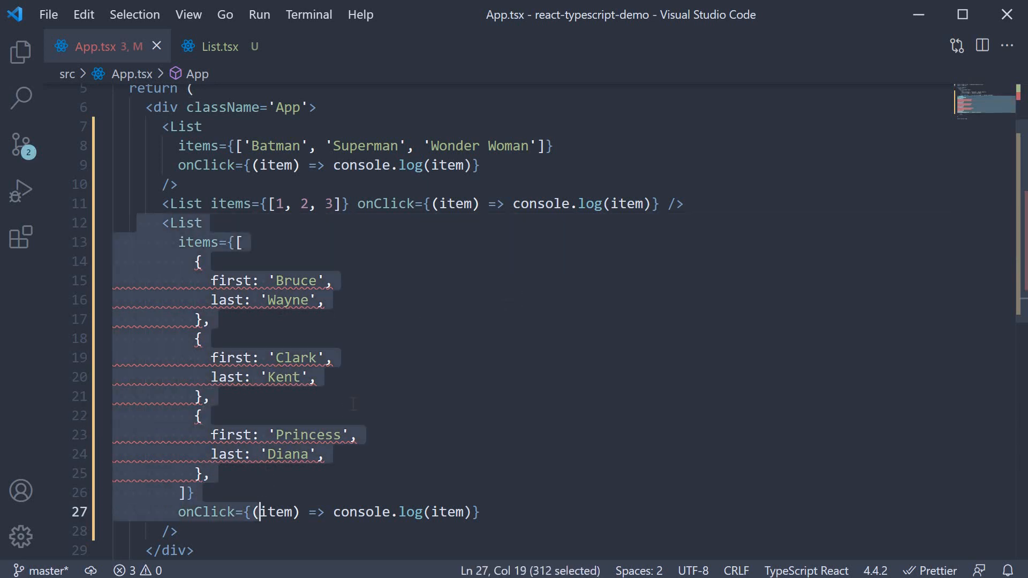
- Comment out the string and number List usages in App.tsx, then return to List.tsx
click(207, 397)
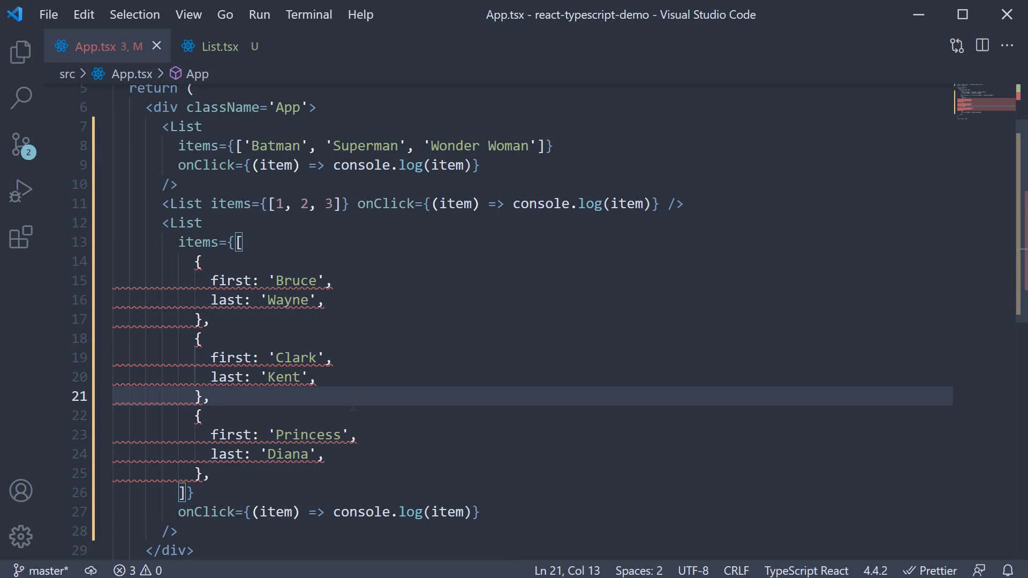
click(216, 46)
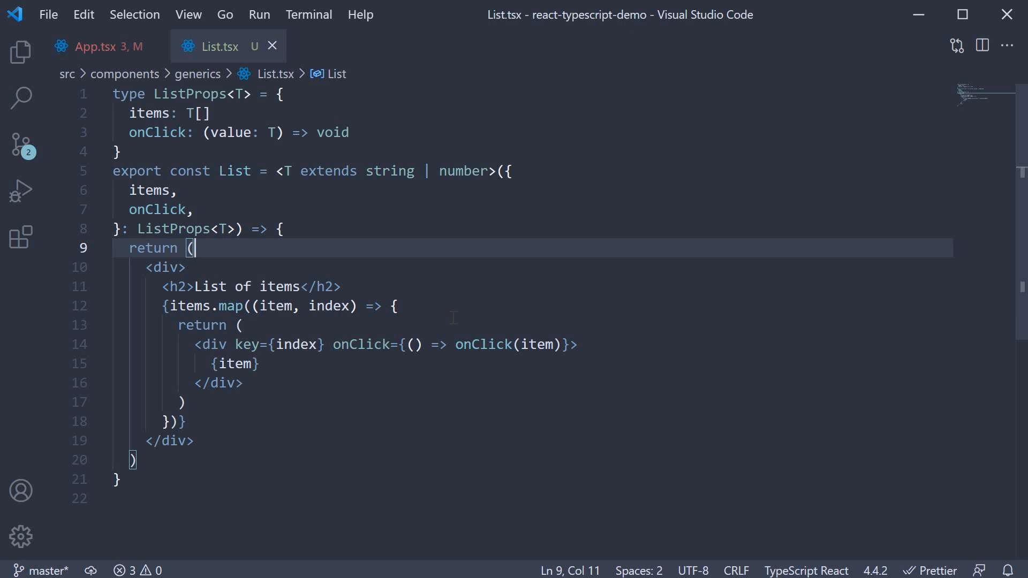
click(98, 46)
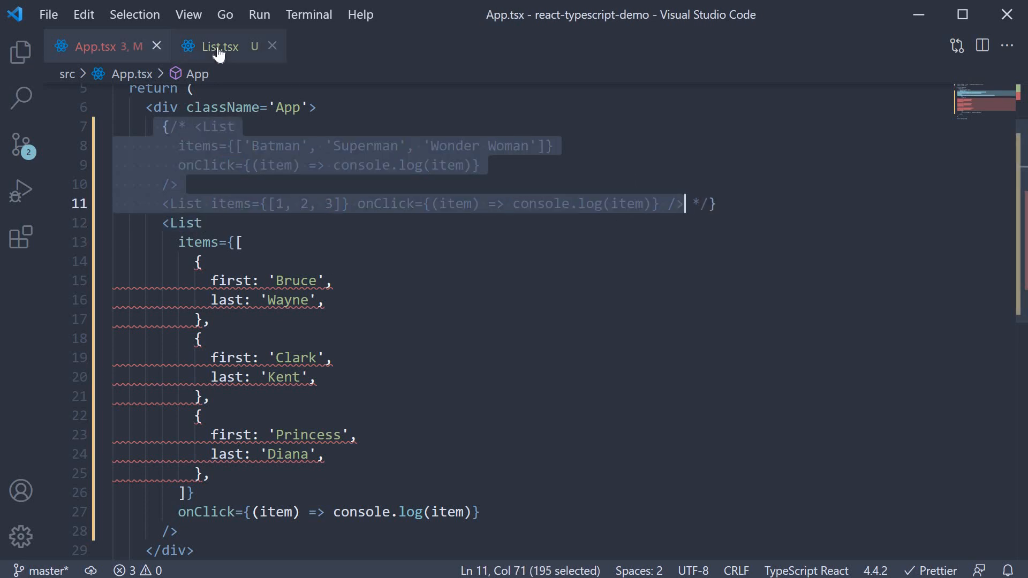
click(218, 46)
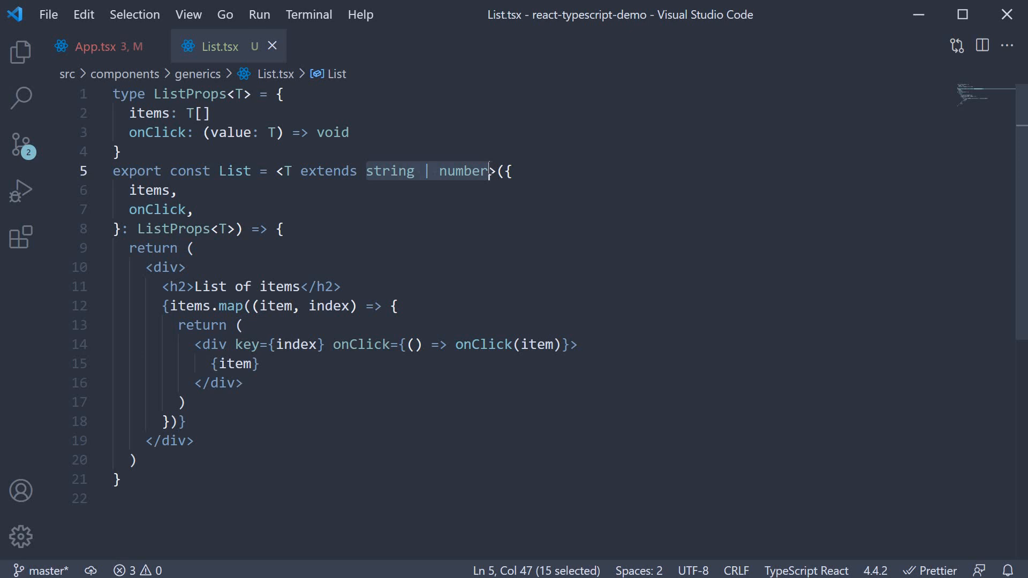
- Change List's type constraint to T extends { id: number }
text({ })
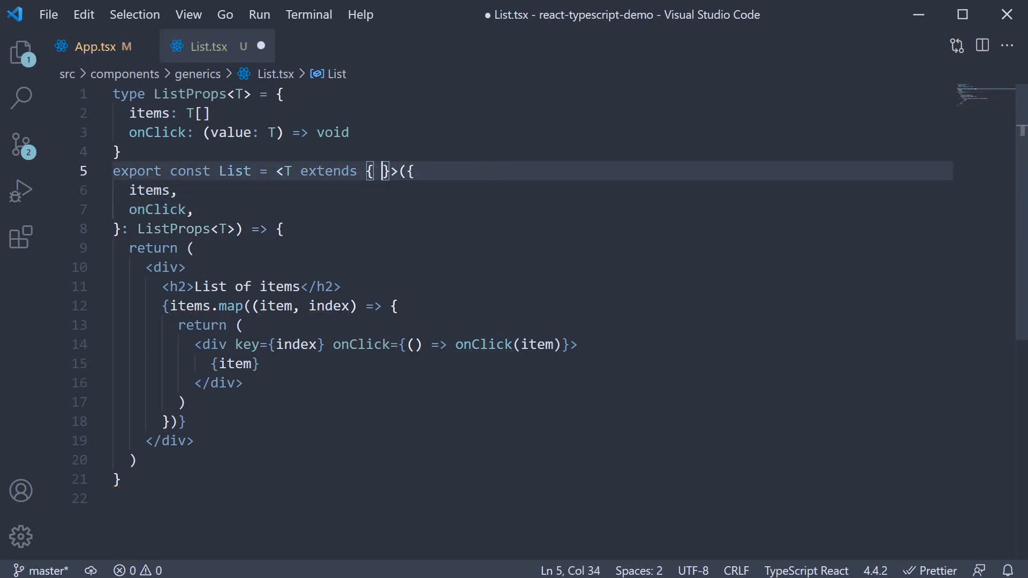
text(id)
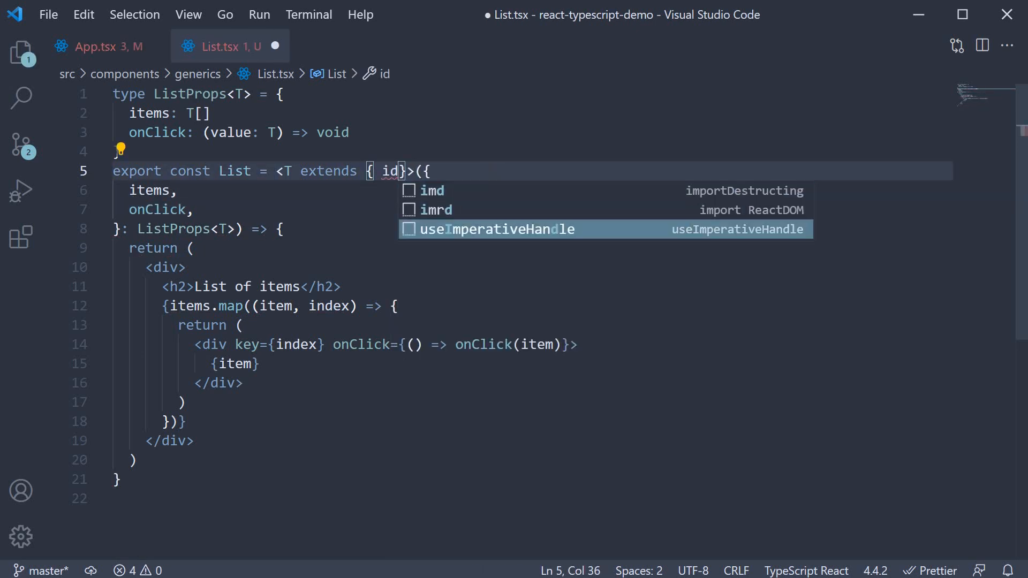
text(: number)
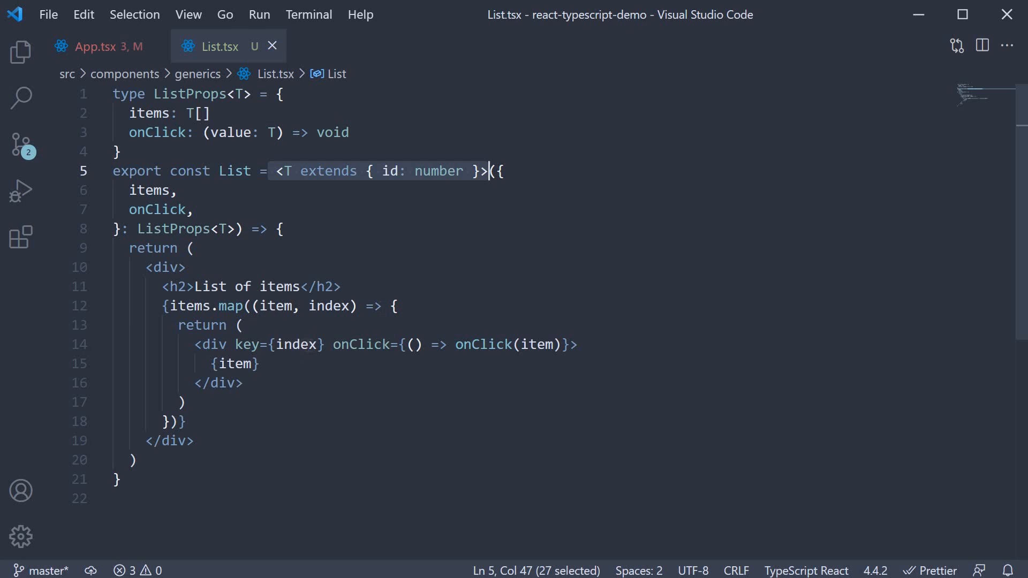
- Key each rendered div by item.id, then view App.tsx
text(item.)
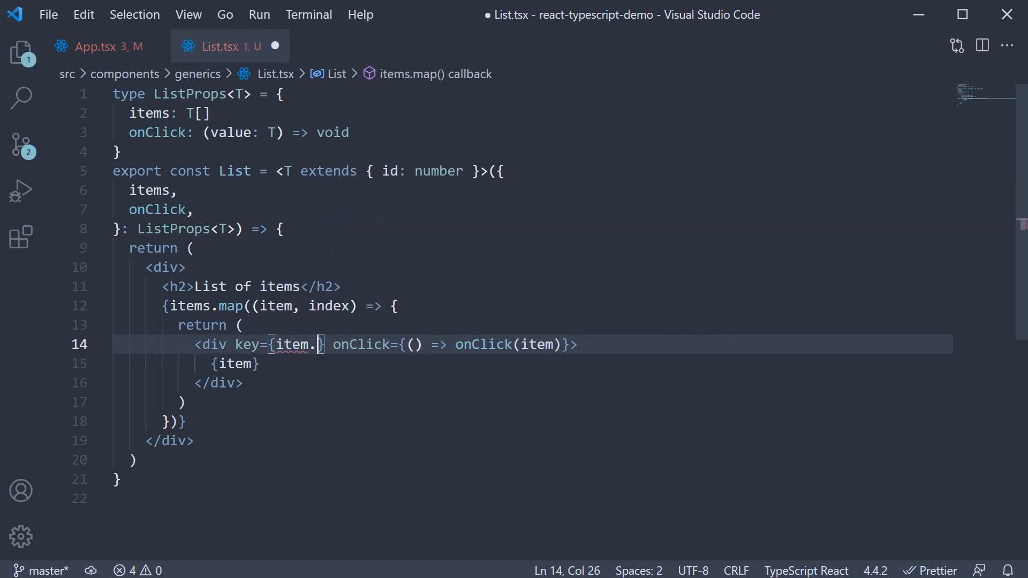
text(id)
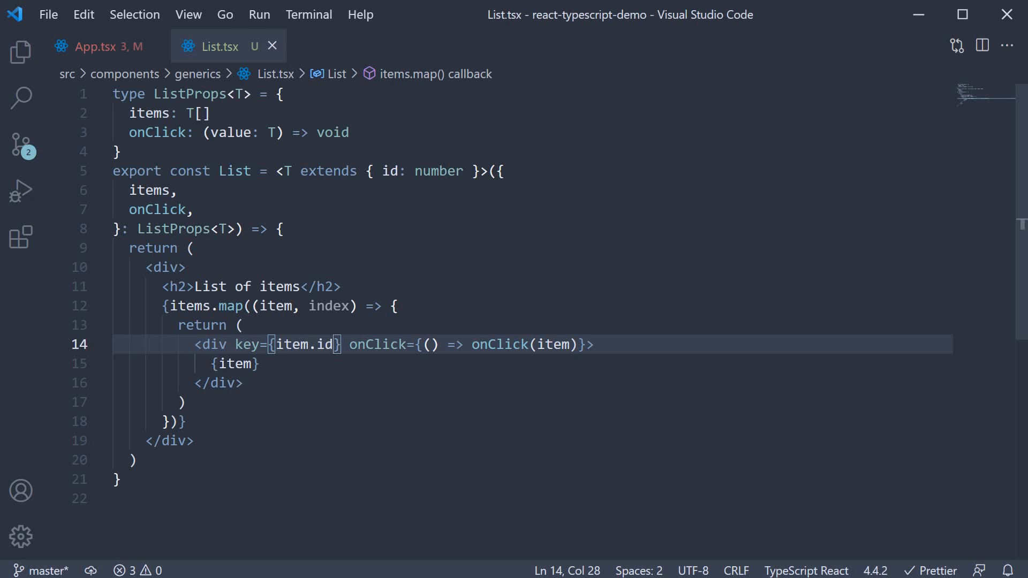
mouse_move(90, 51)
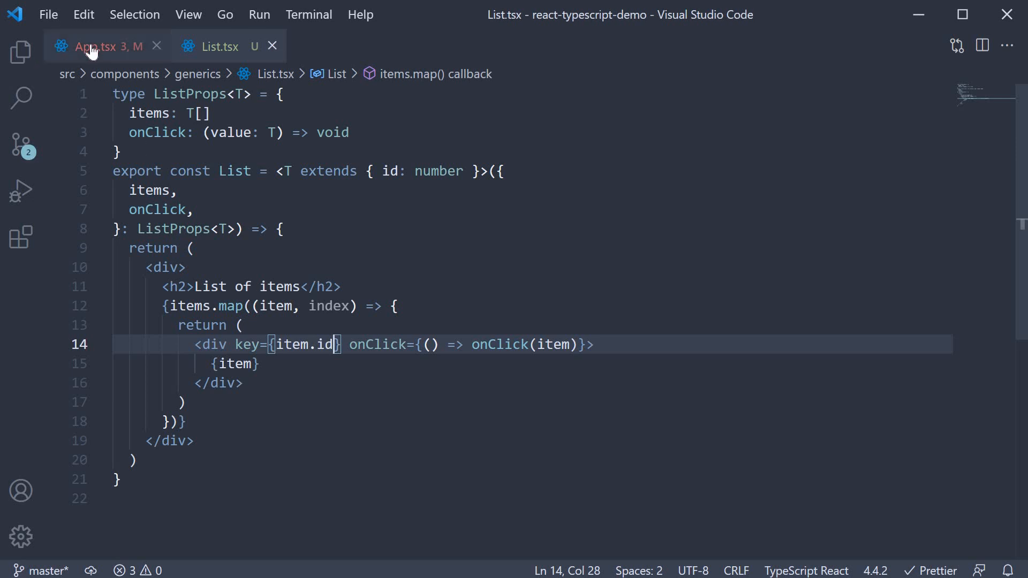
double_click(377, 344)
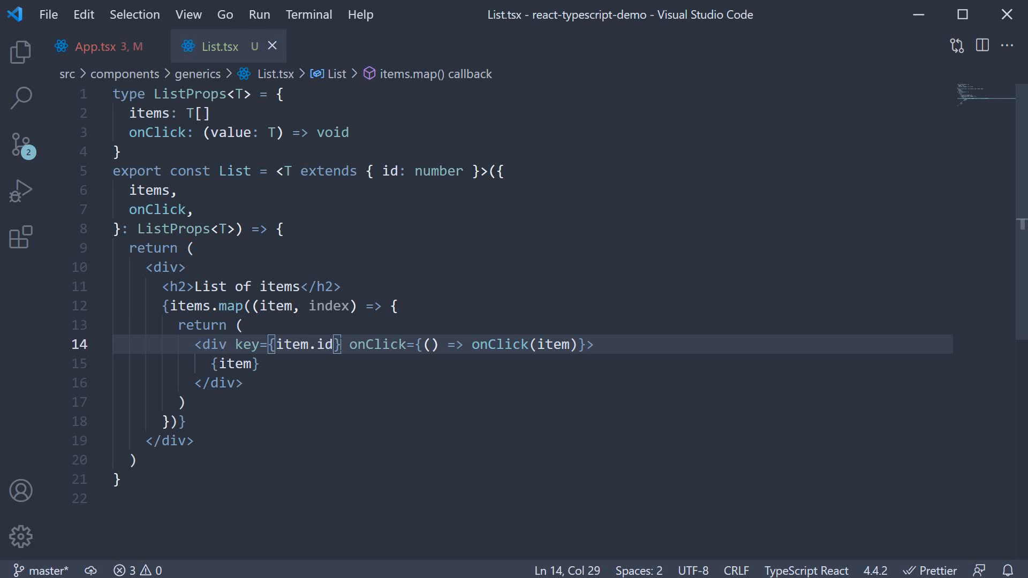
double_click(289, 344)
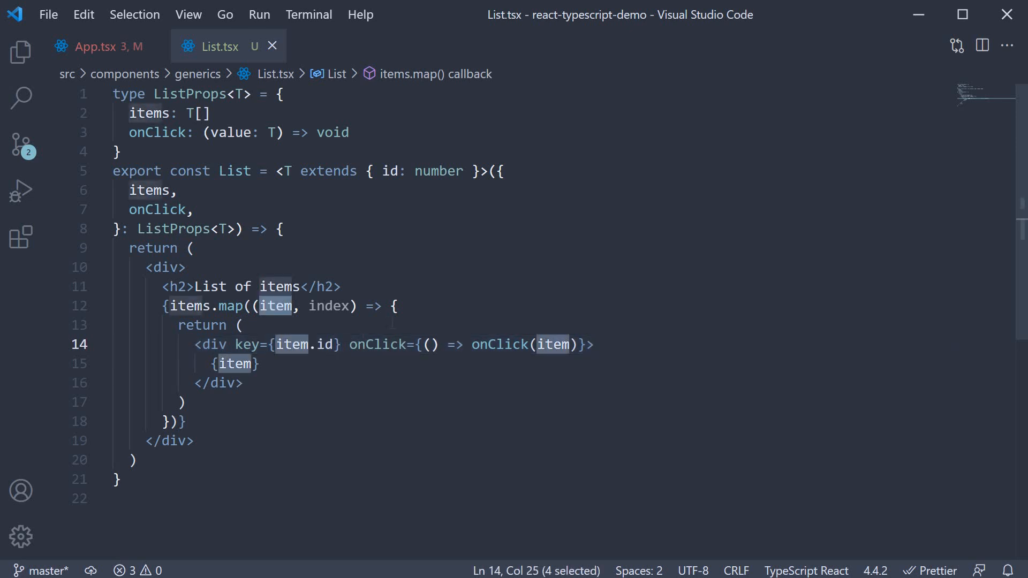
click(304, 345)
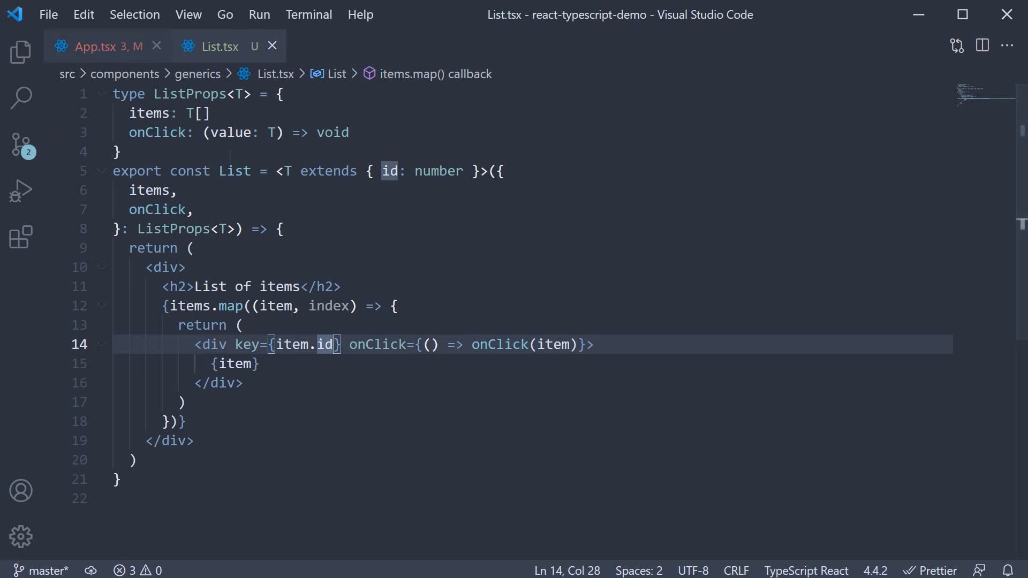
click(99, 46)
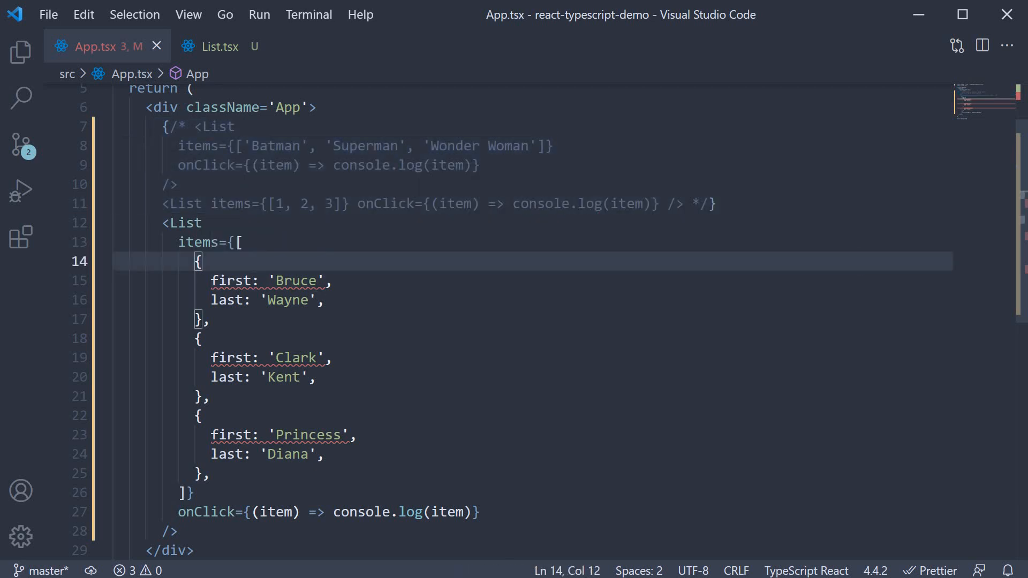
- Give the three hero objects in App.tsx ids 1, 2 and 3, then return to List.tsx
text(id: 2,)
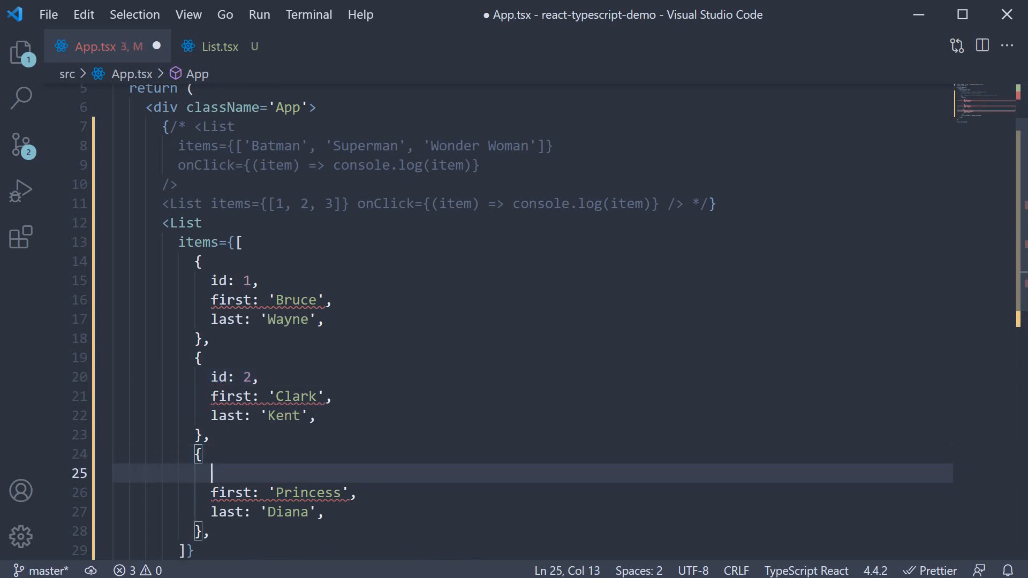
text(id: 3,)
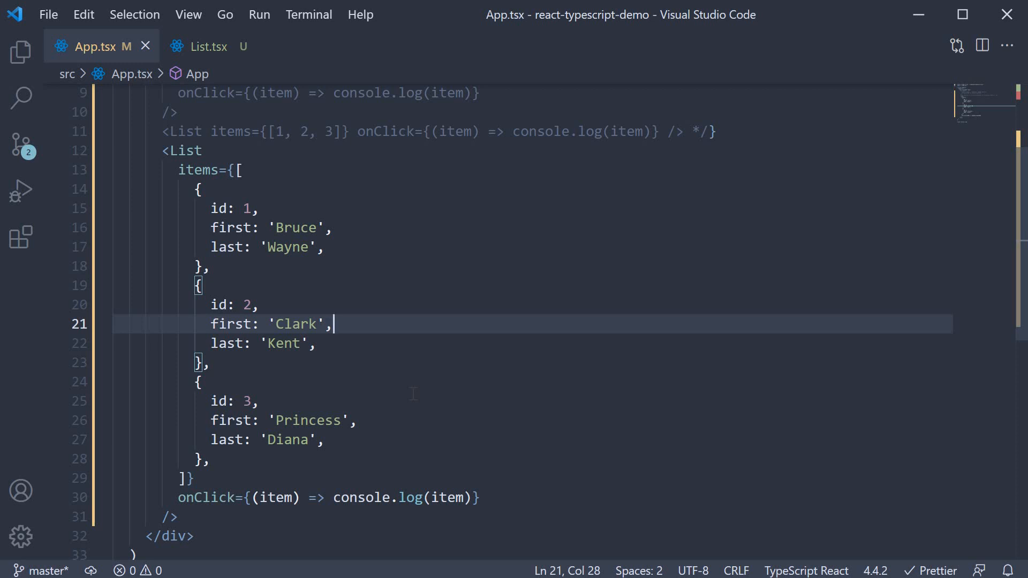
mouse_move(230, 64)
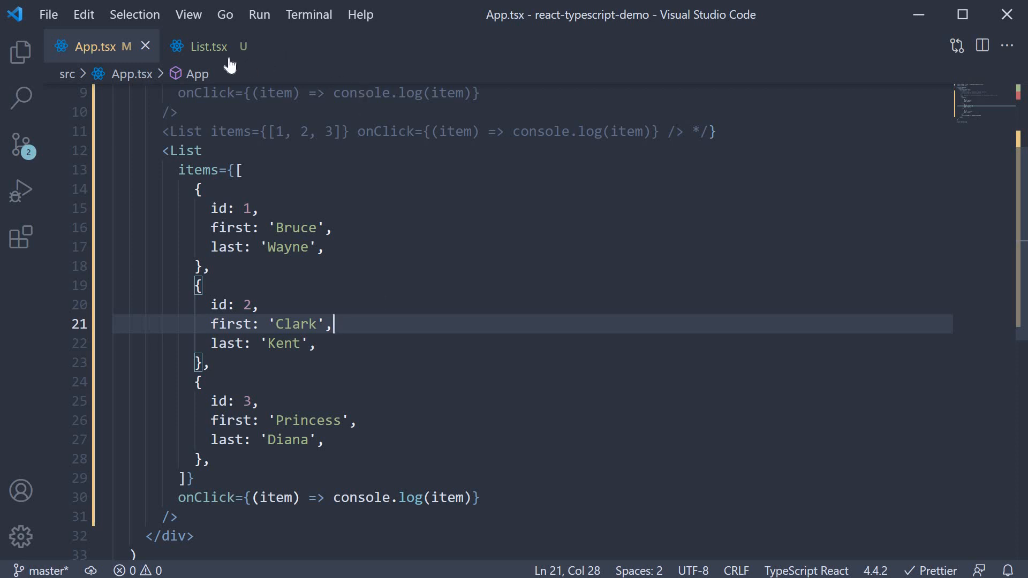
click(207, 46)
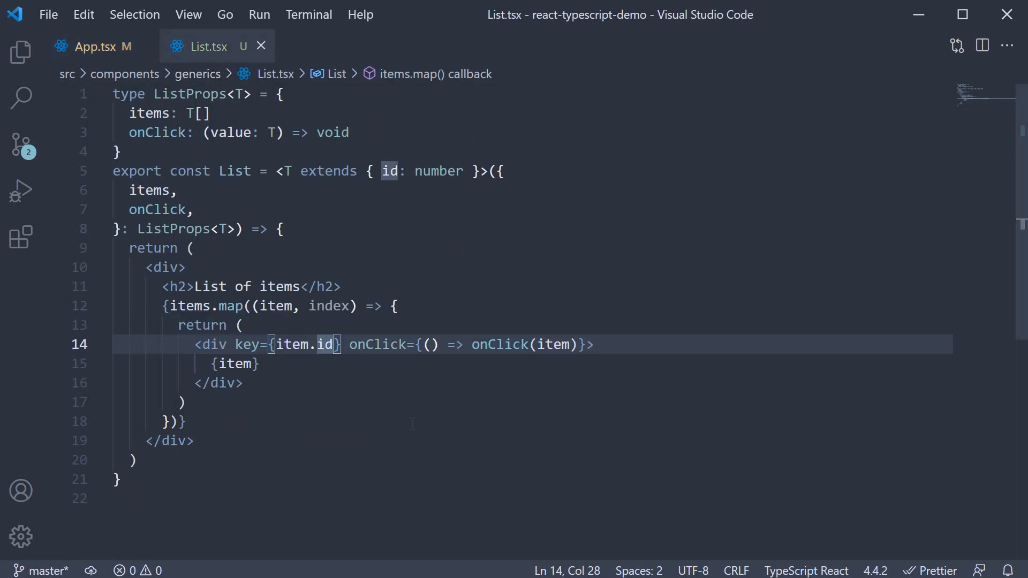